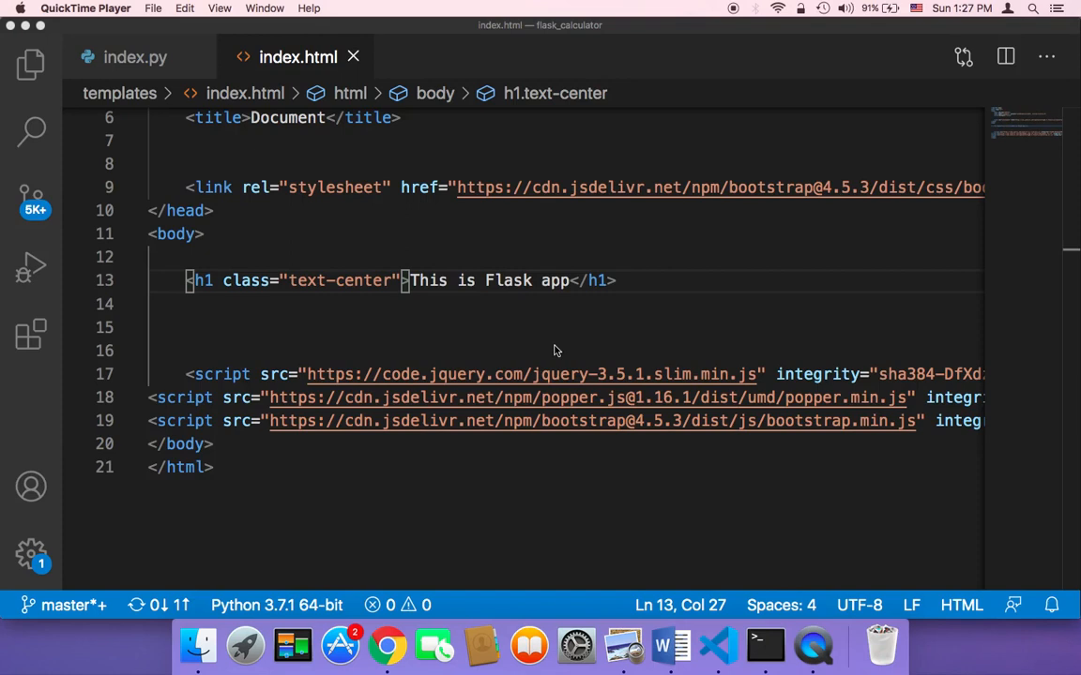
- Reveal the templates folder in the Explorer and review index.html's Bootstrap page with 'This is Flask app'
left_click(30, 63)
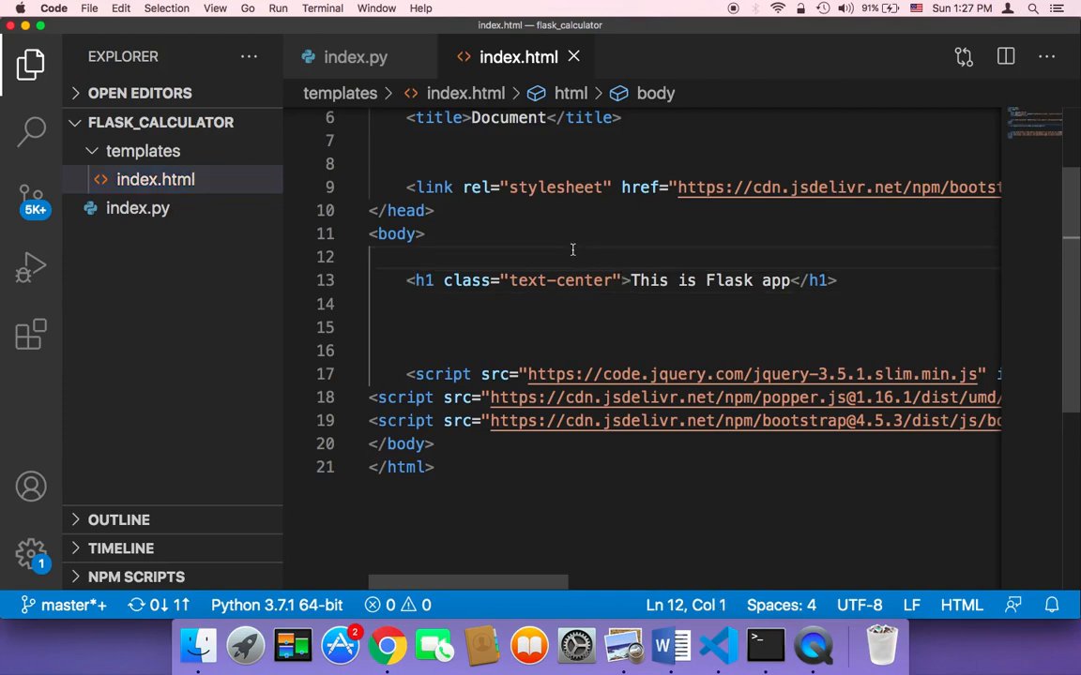
left_click(142, 150)
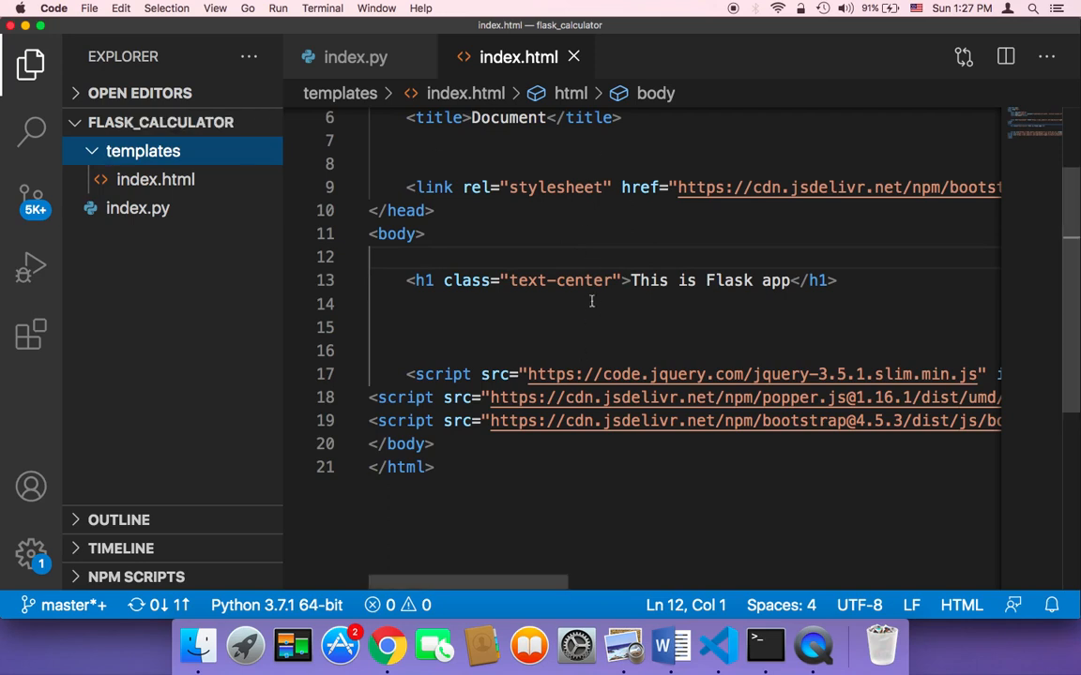
mouse_move(574, 313)
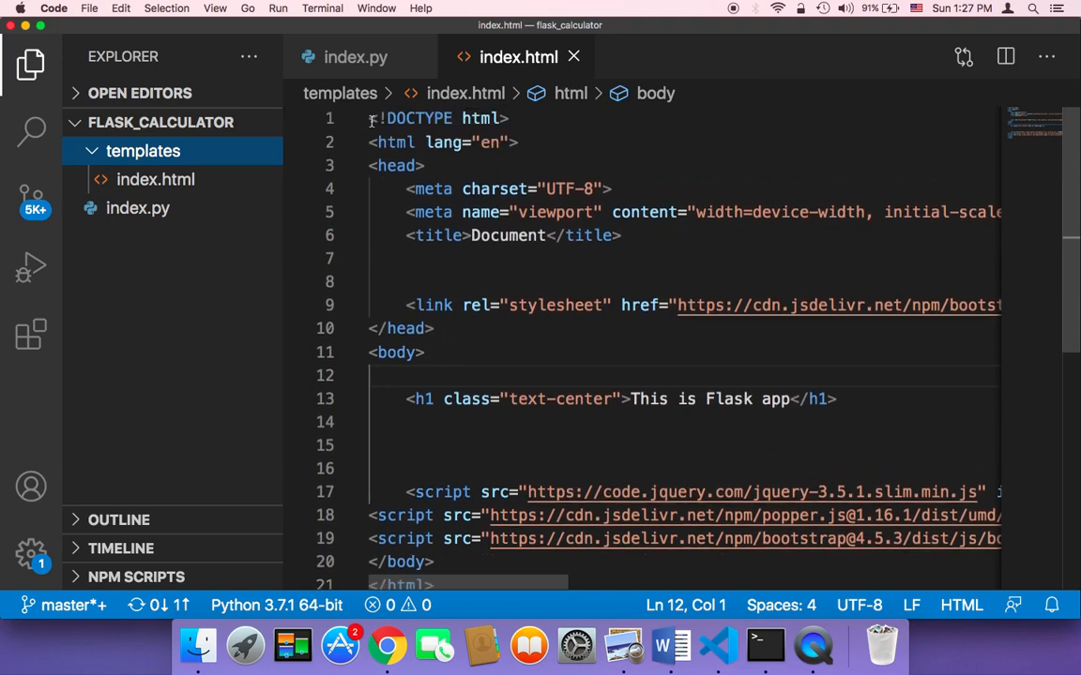
left_click(372, 118)
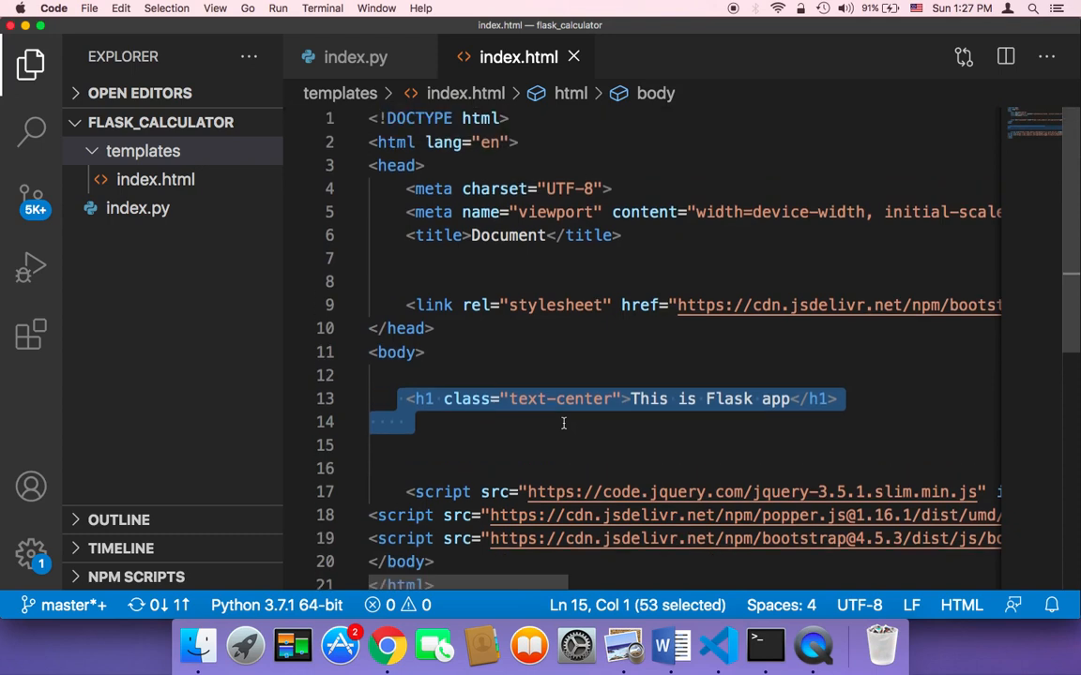
mouse_move(574, 236)
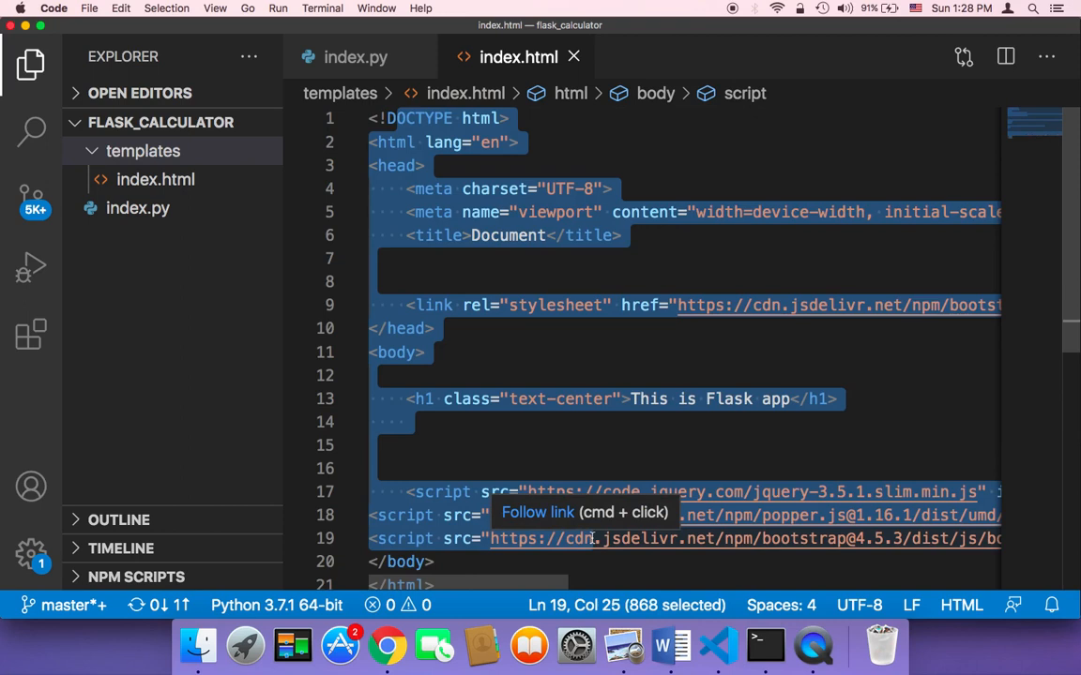
left_click(634, 398)
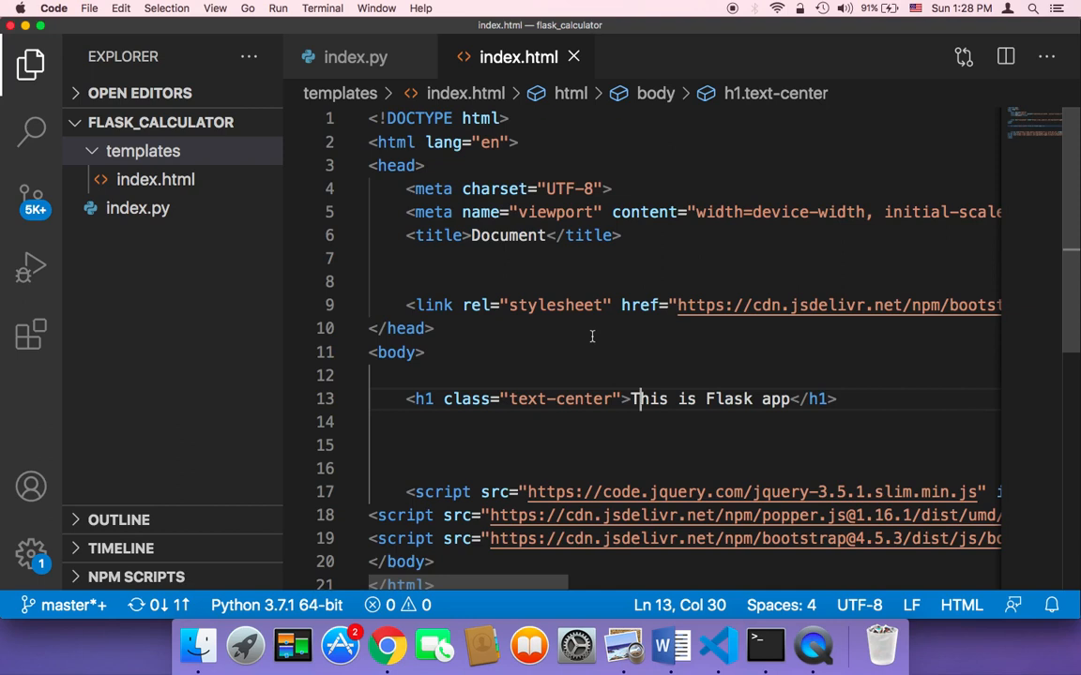
mouse_move(529, 336)
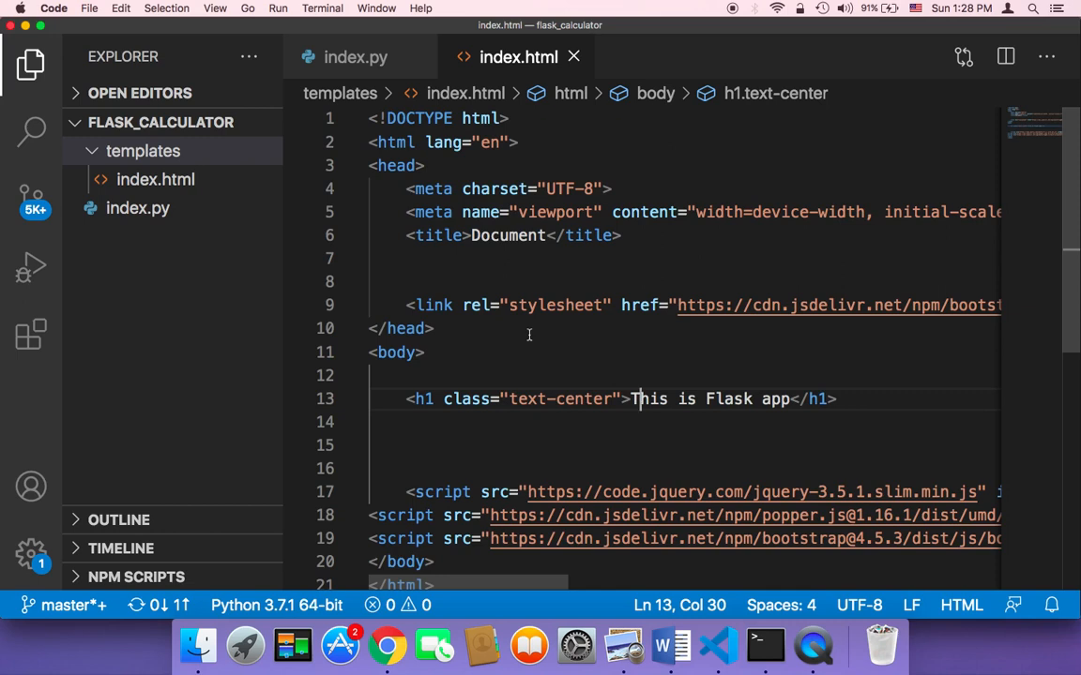
mouse_move(634, 145)
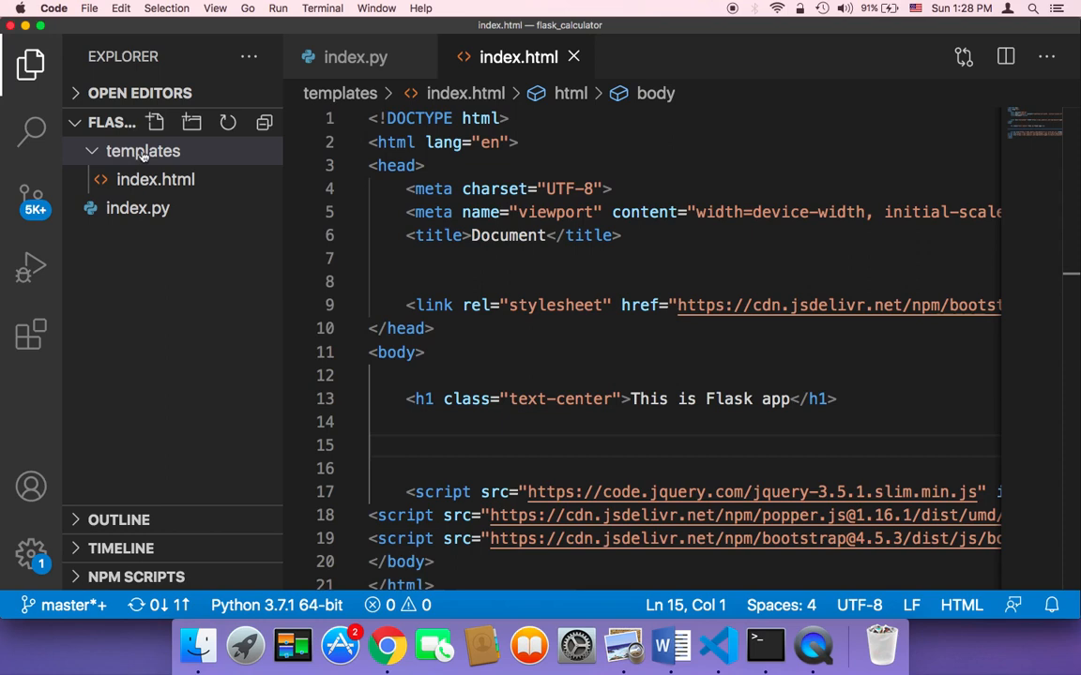
mouse_move(143, 150)
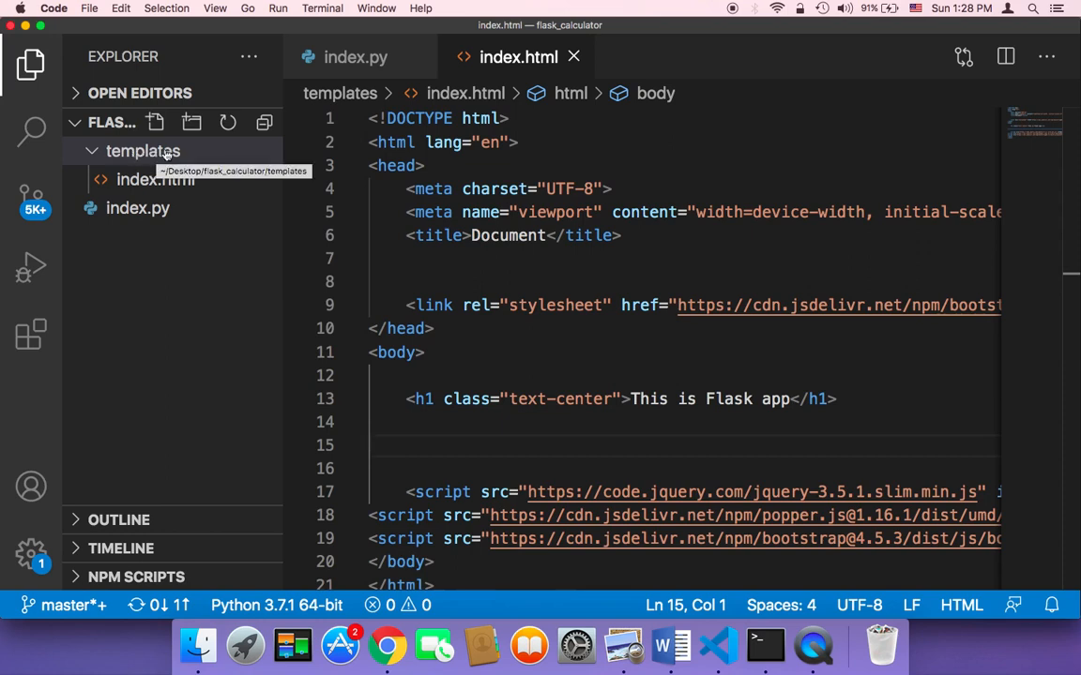
mouse_move(153, 154)
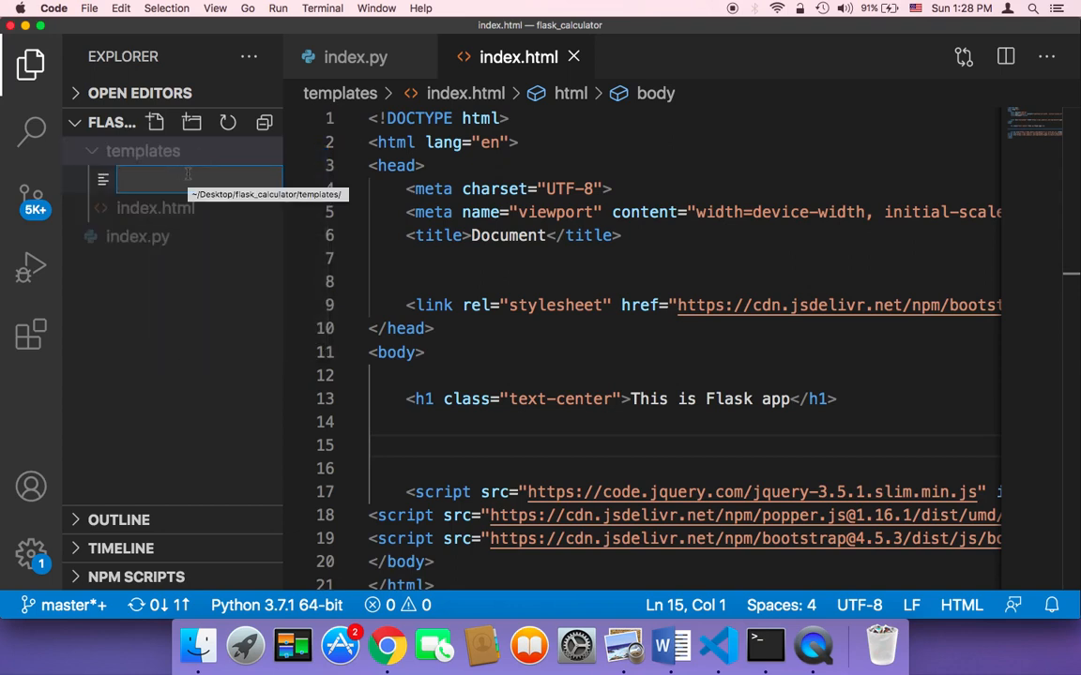
- Name the new templates file simple.html so it opens beside index.html
type("simpl")
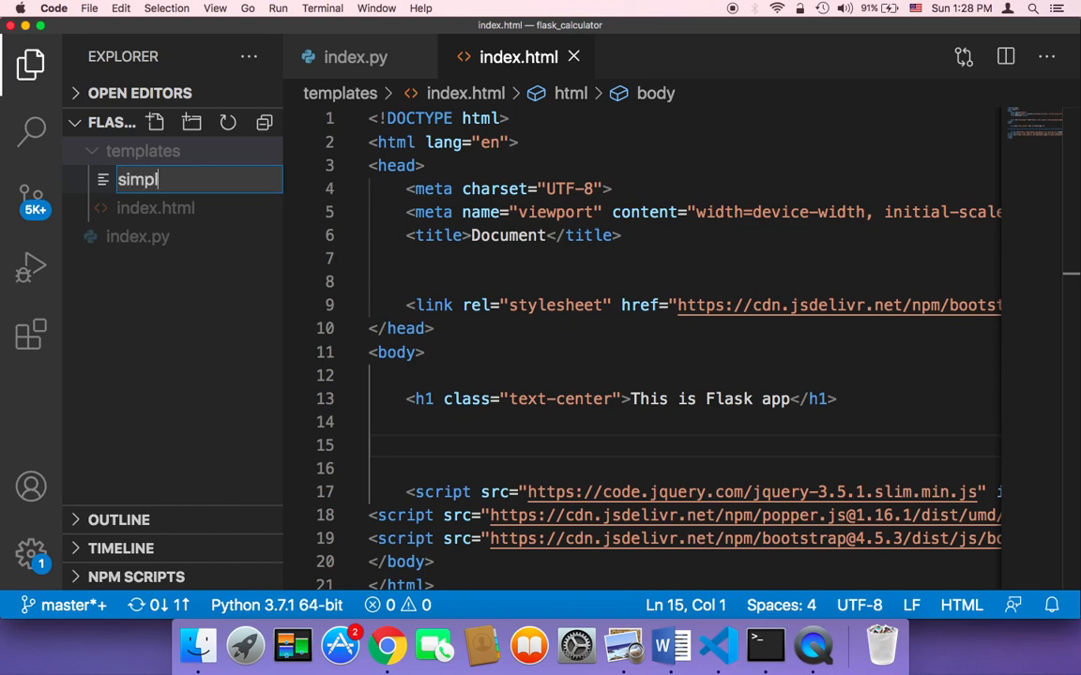
type(".html")
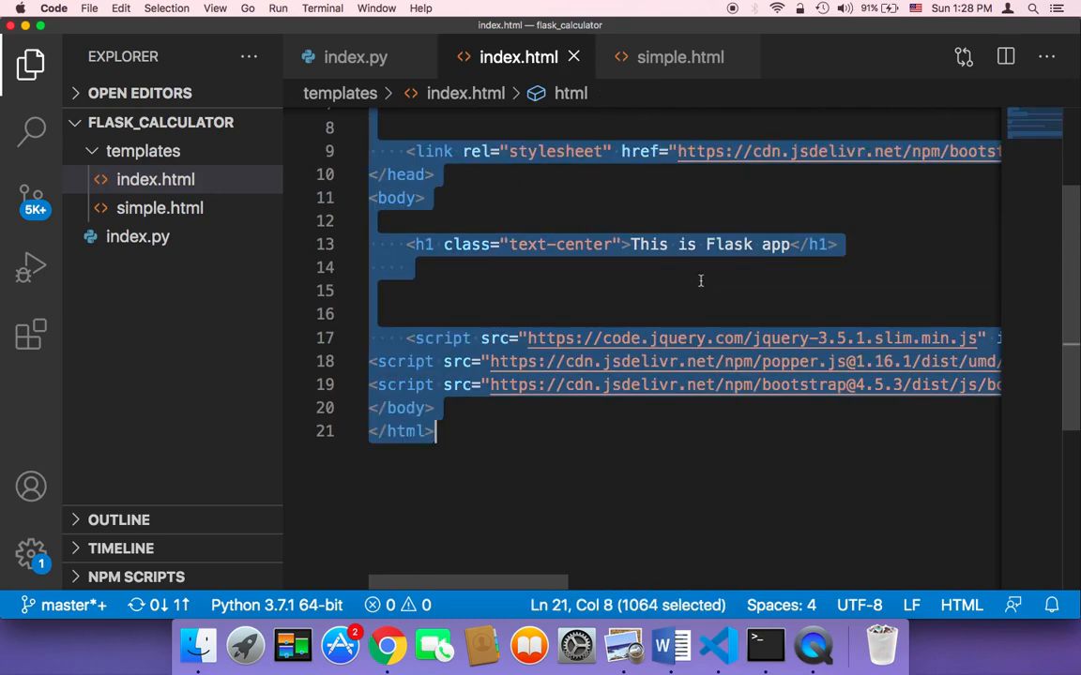
left_click(680, 56)
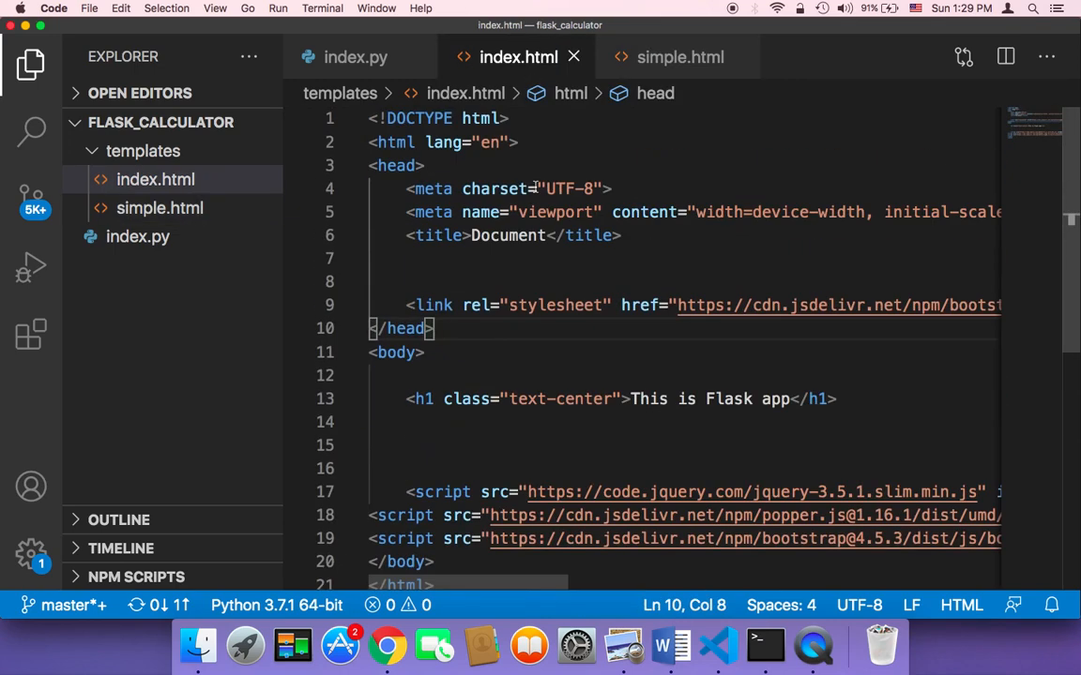
mouse_move(679, 57)
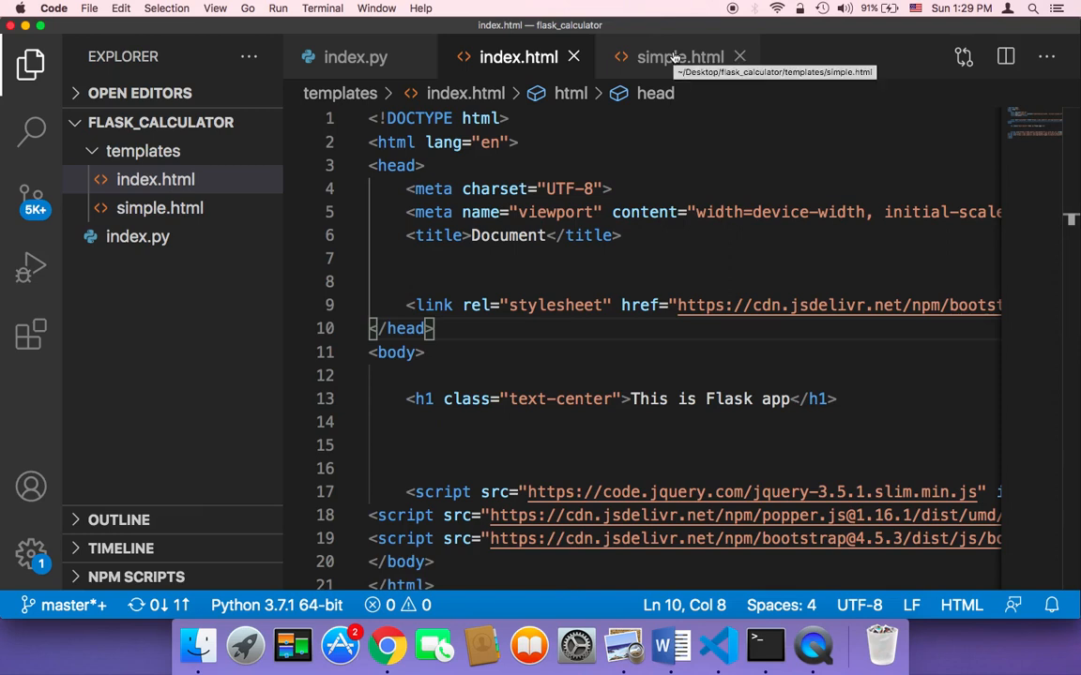
- Begin simple.html with the Jinja line {% extends "index.html" %} and save it
left_click(680, 56)
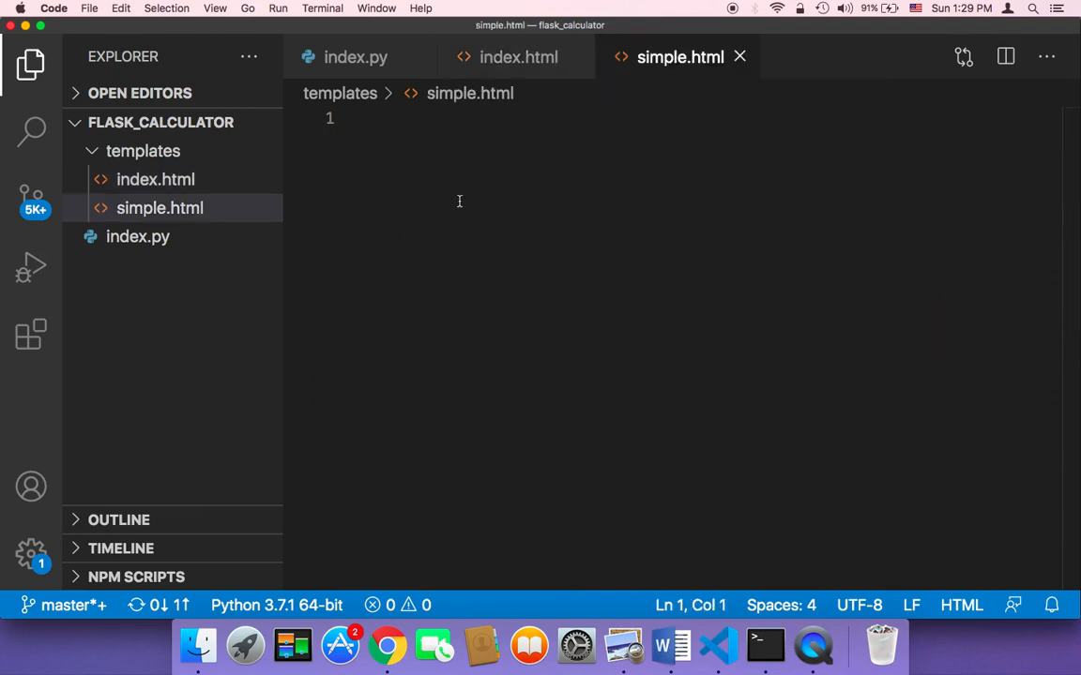
mouse_move(629, 71)
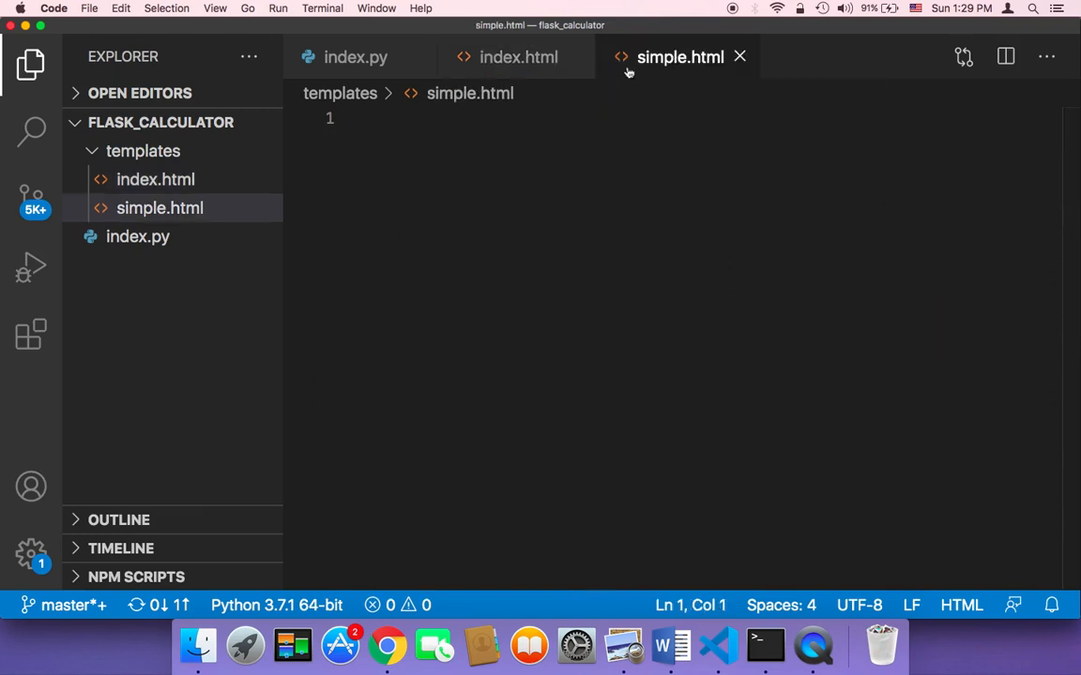
mouse_move(679, 57)
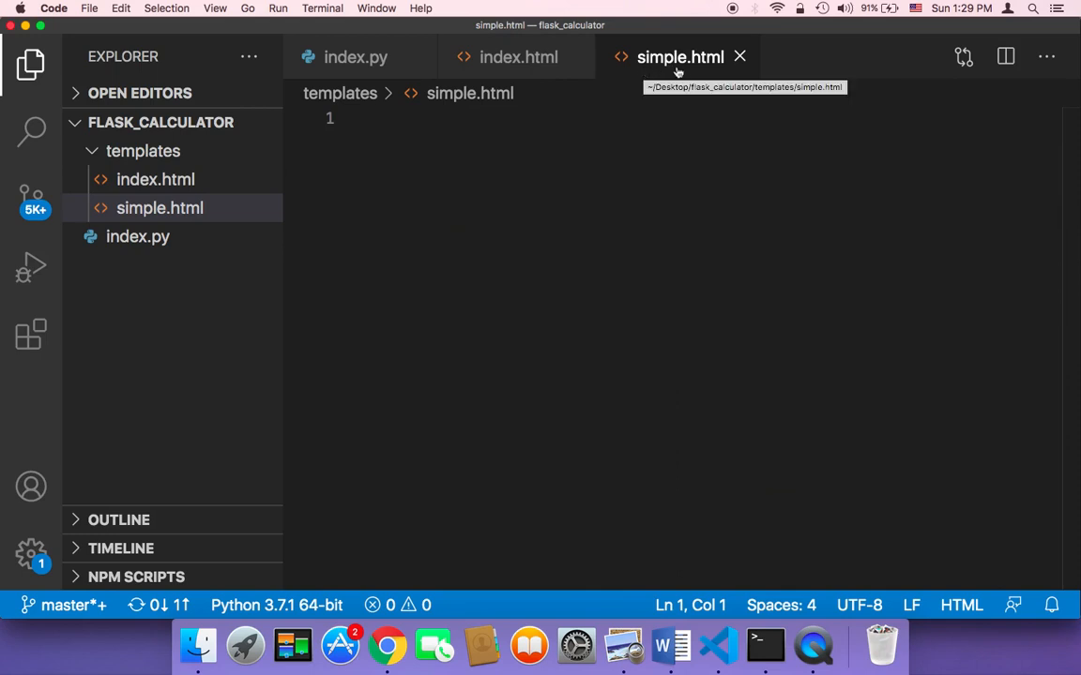
mouse_move(664, 139)
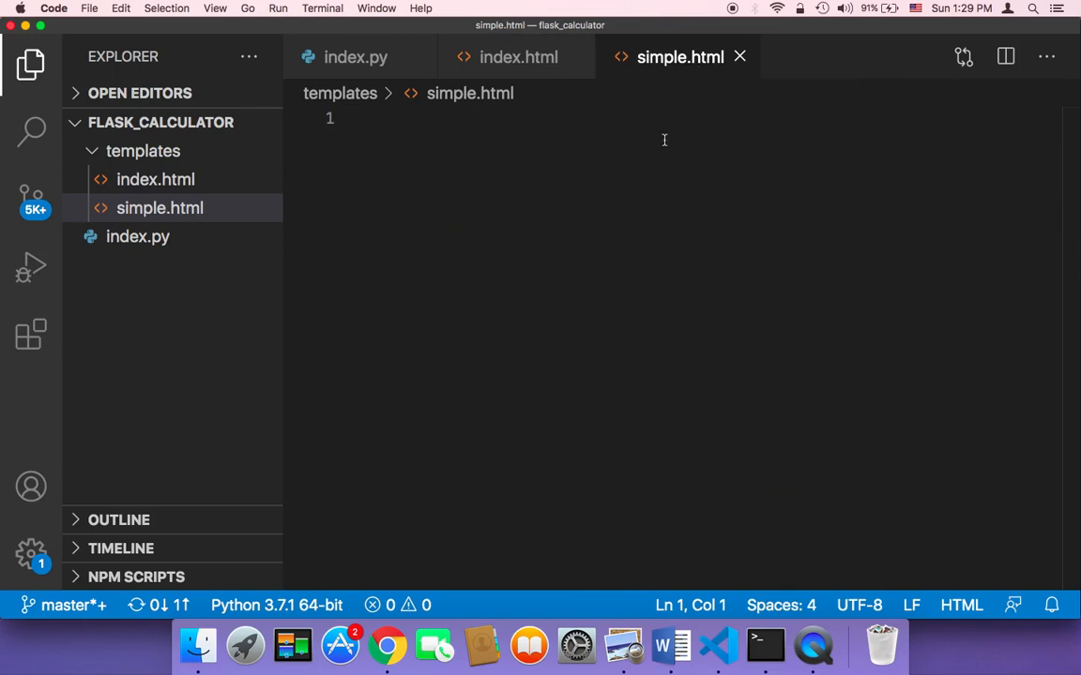
type("{}")
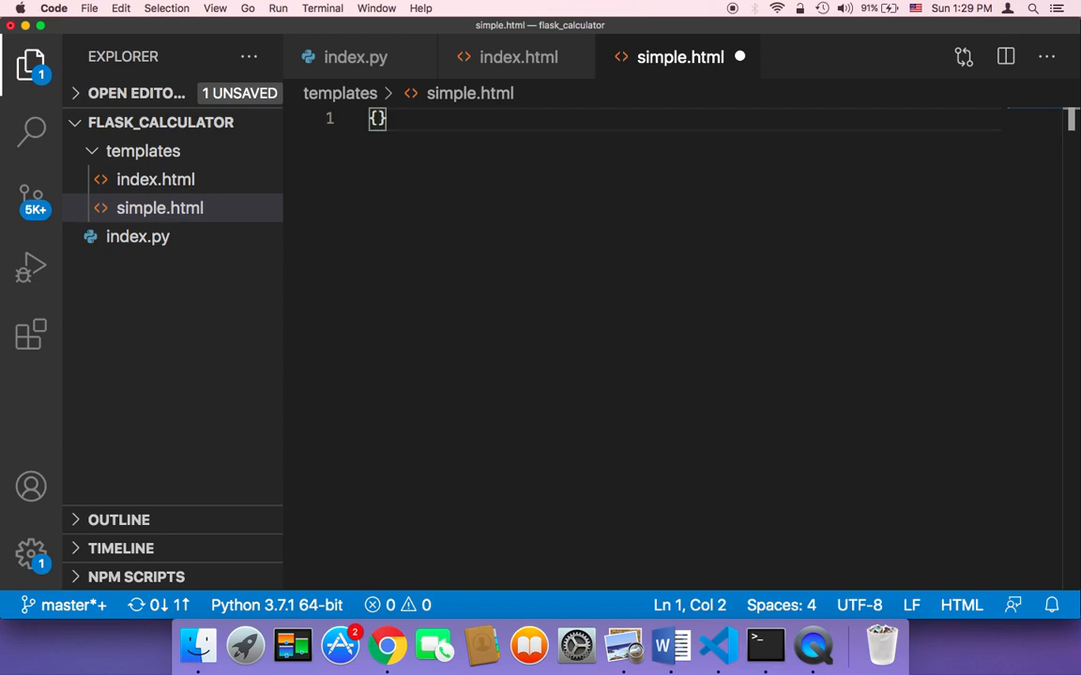
type("%%")
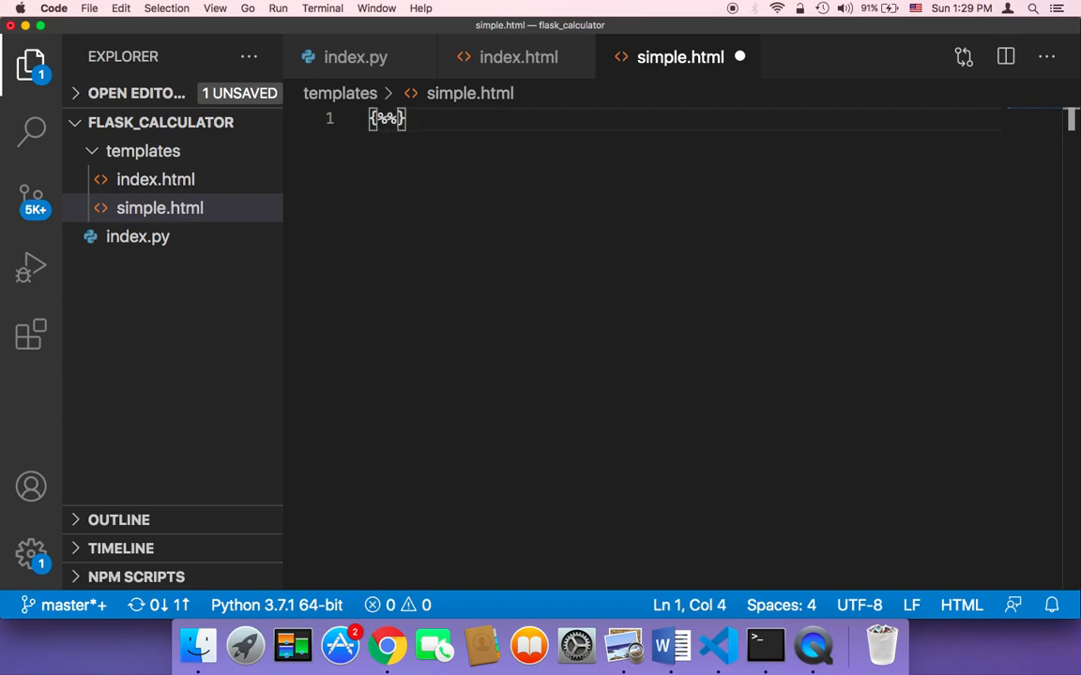
type("e")
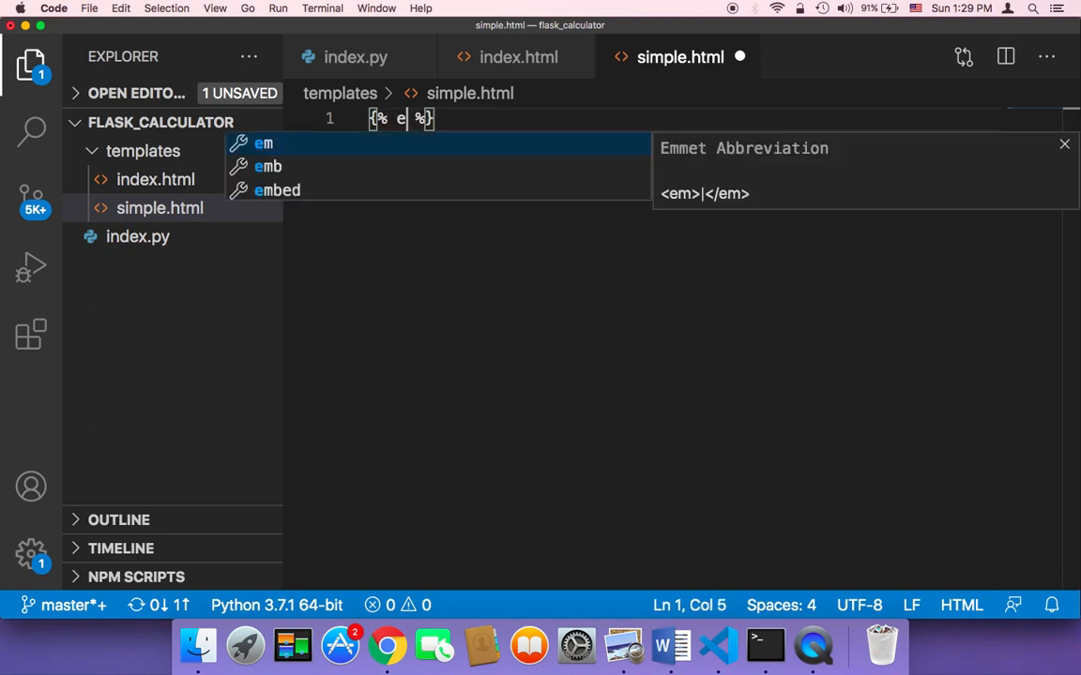
type("xtends")
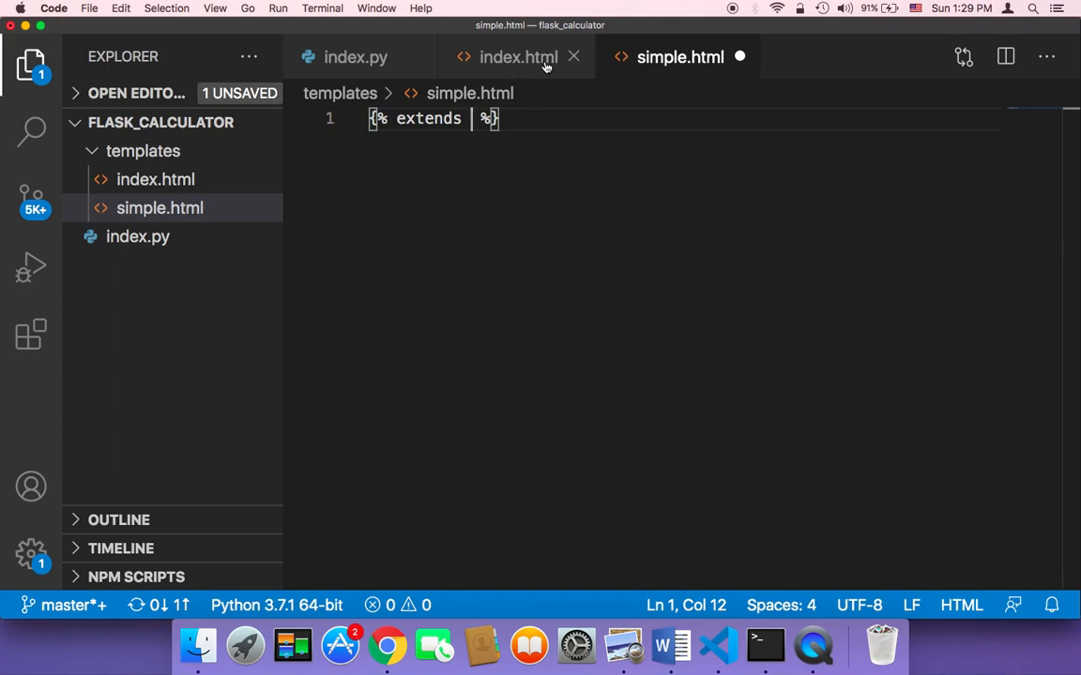
type("index.html\"")
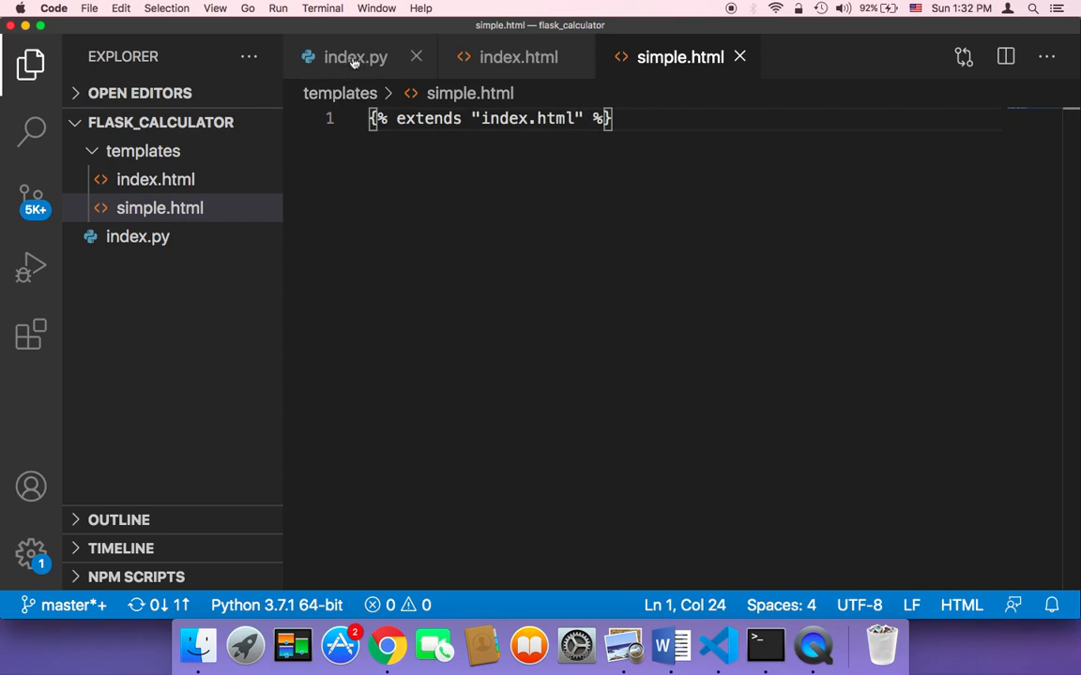
mouse_move(357, 57)
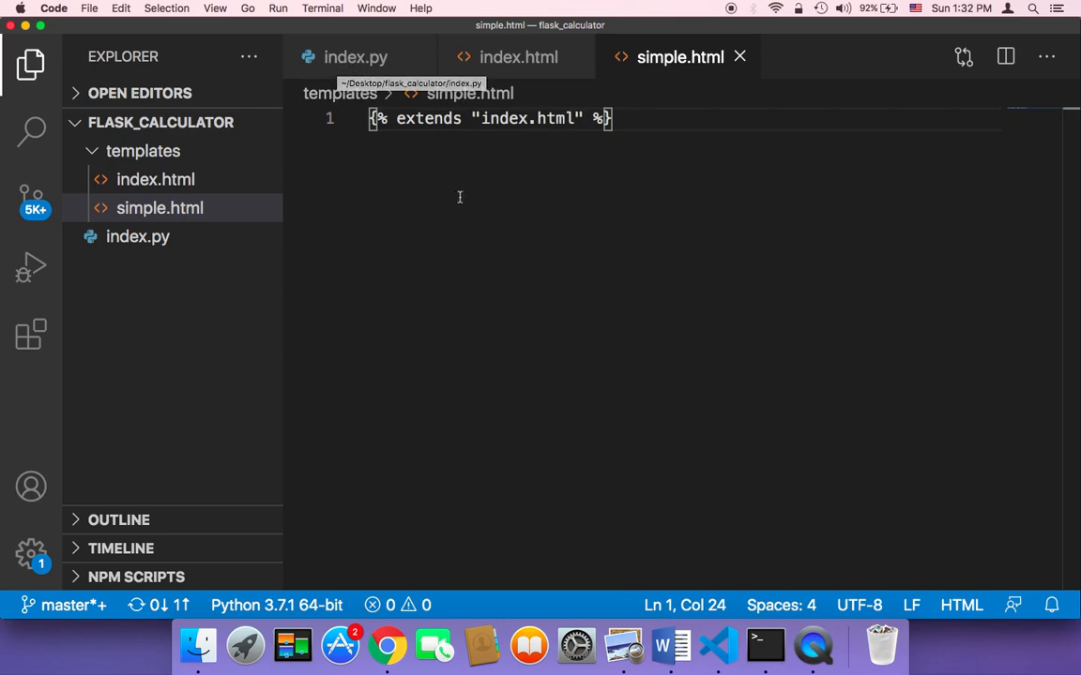
mouse_move(679, 57)
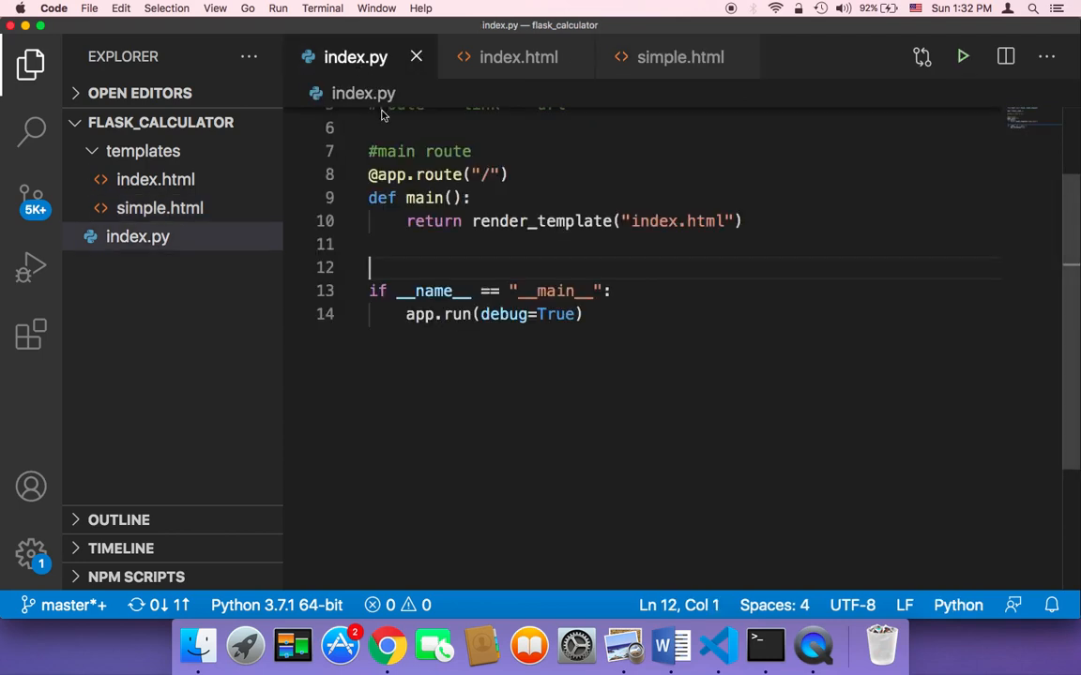
type("def")
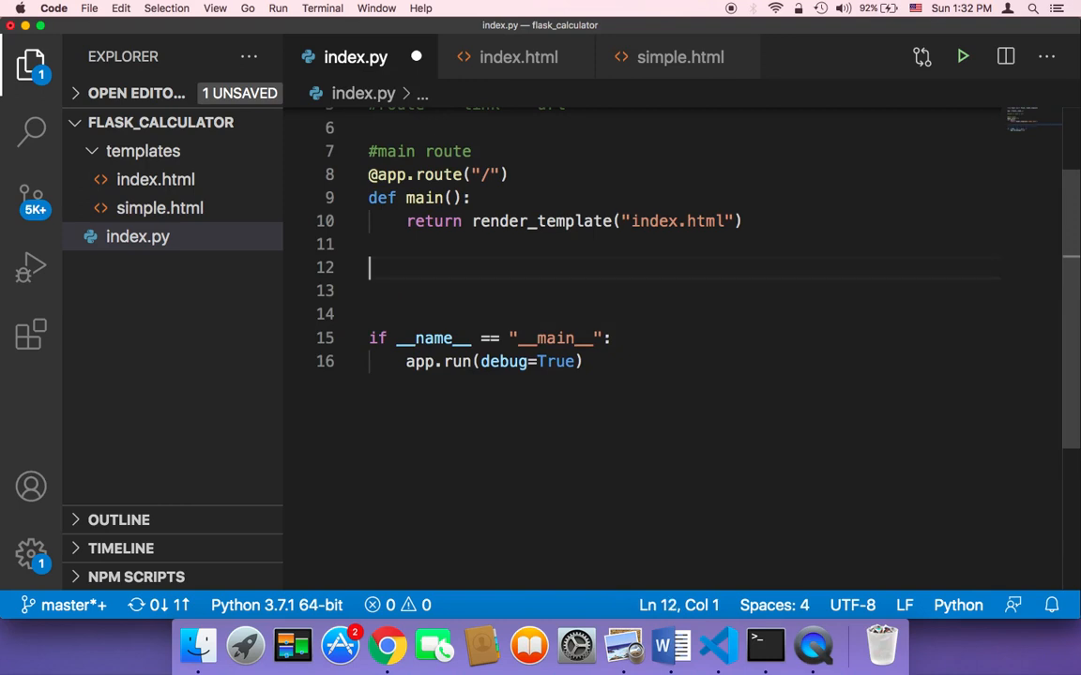
type("@app.")
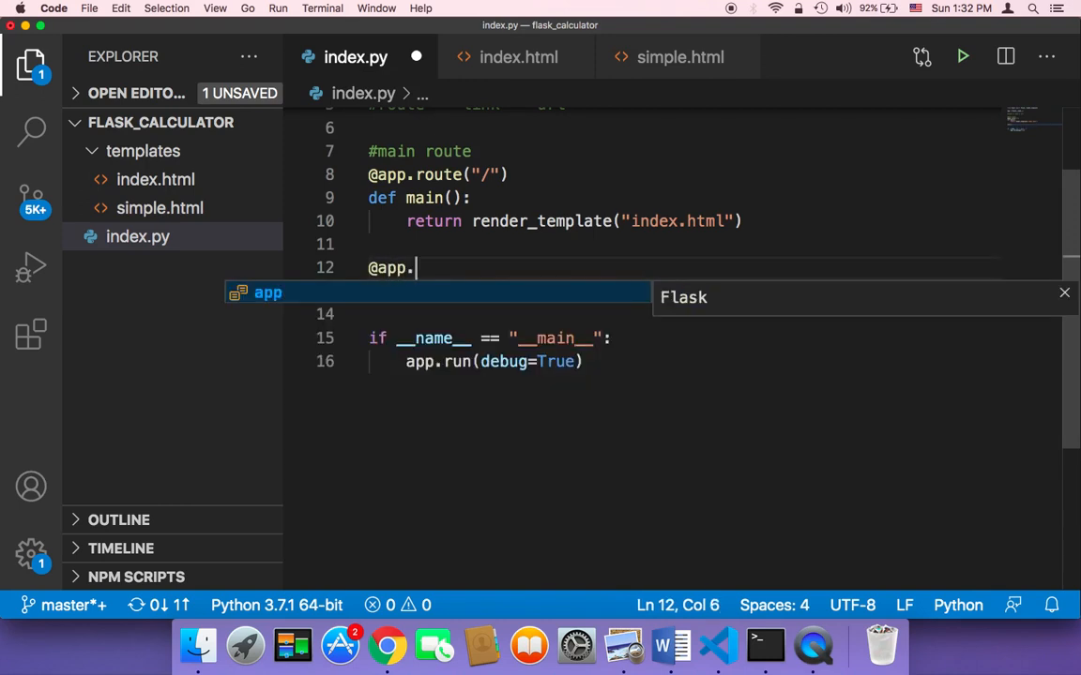
type("route")
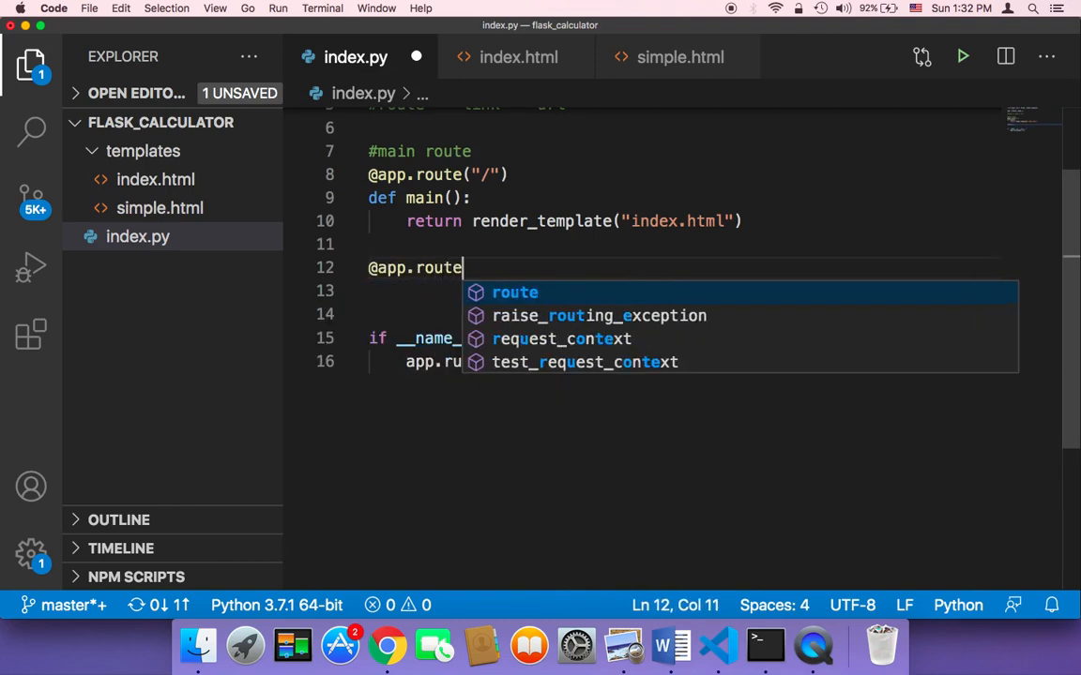
type("(\"/\")")
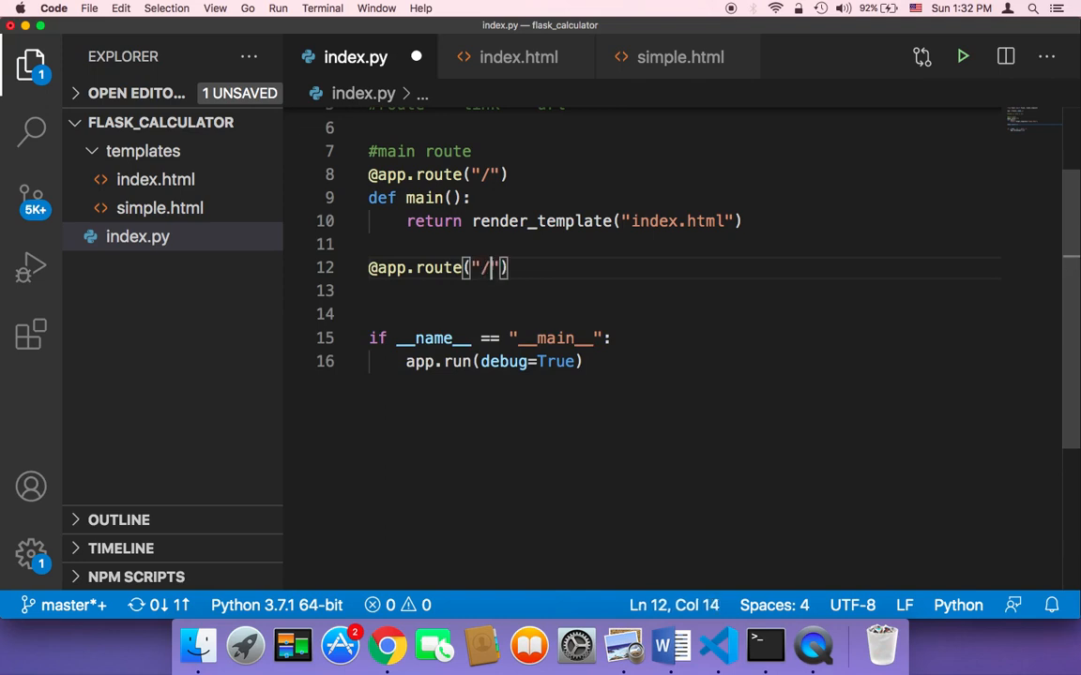
type("simple")
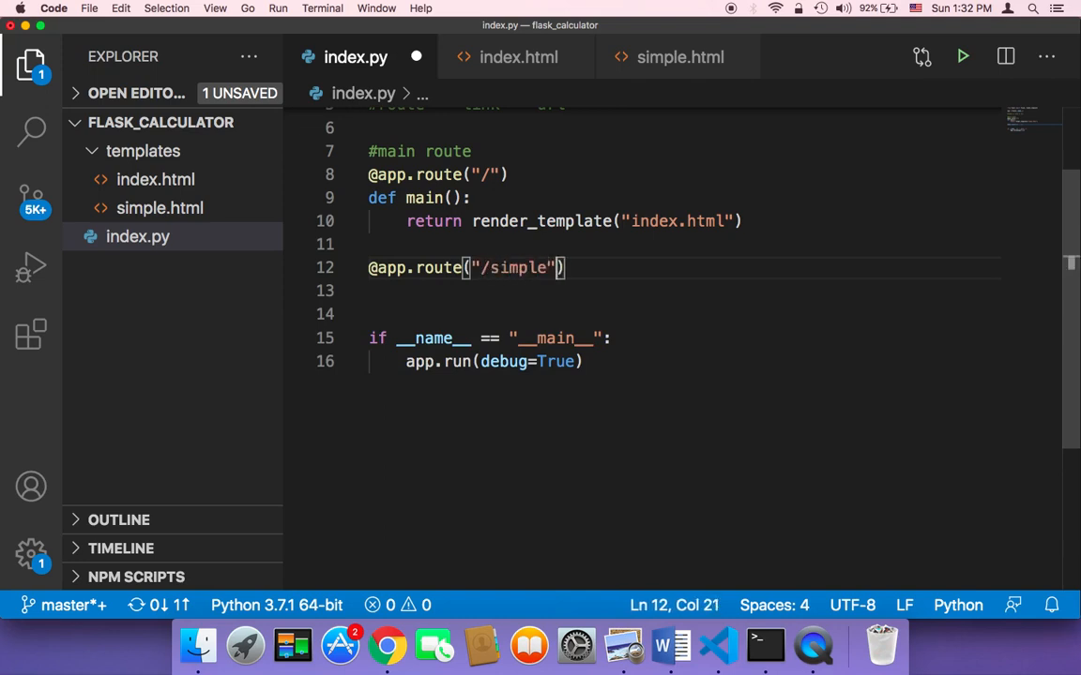
type("def")
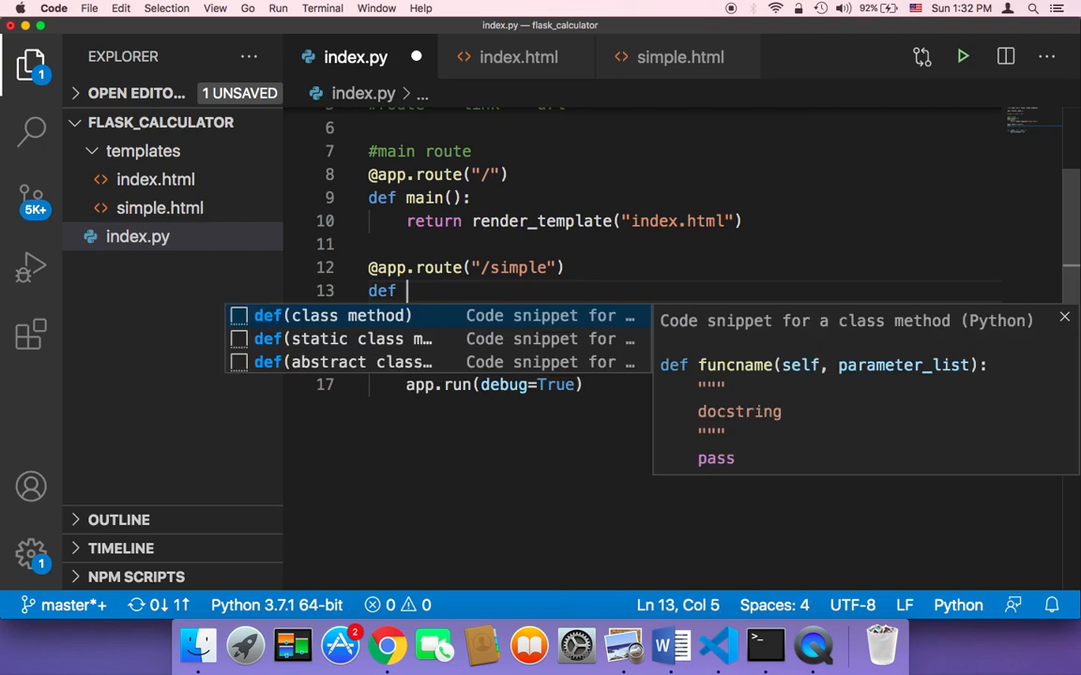
type("simple():")
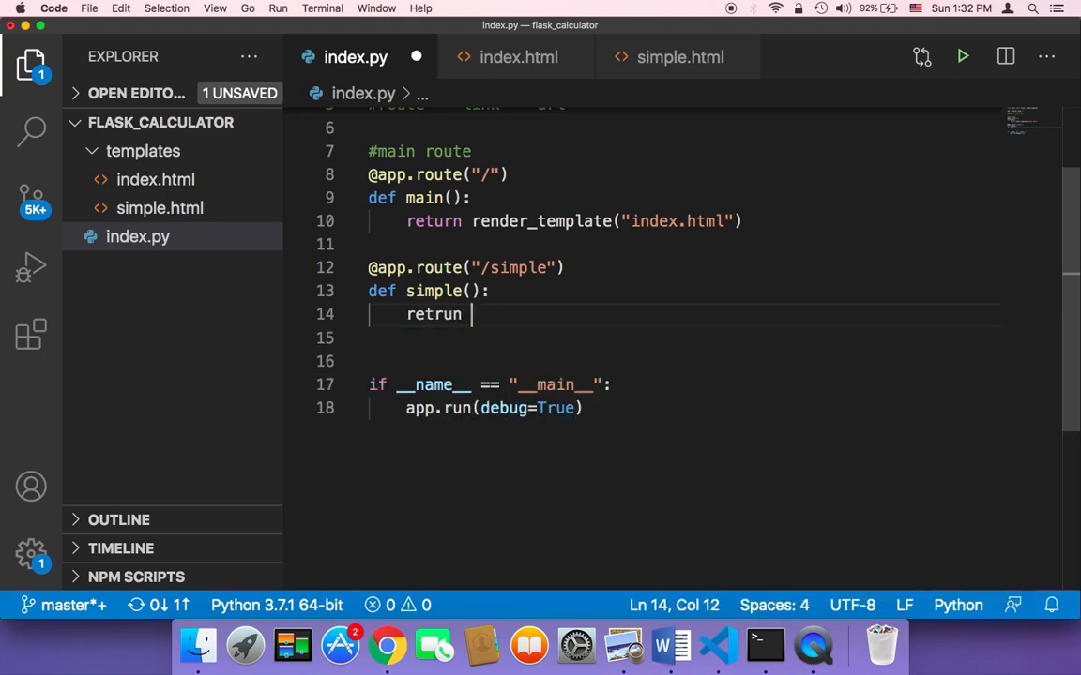
key("BackSpace")
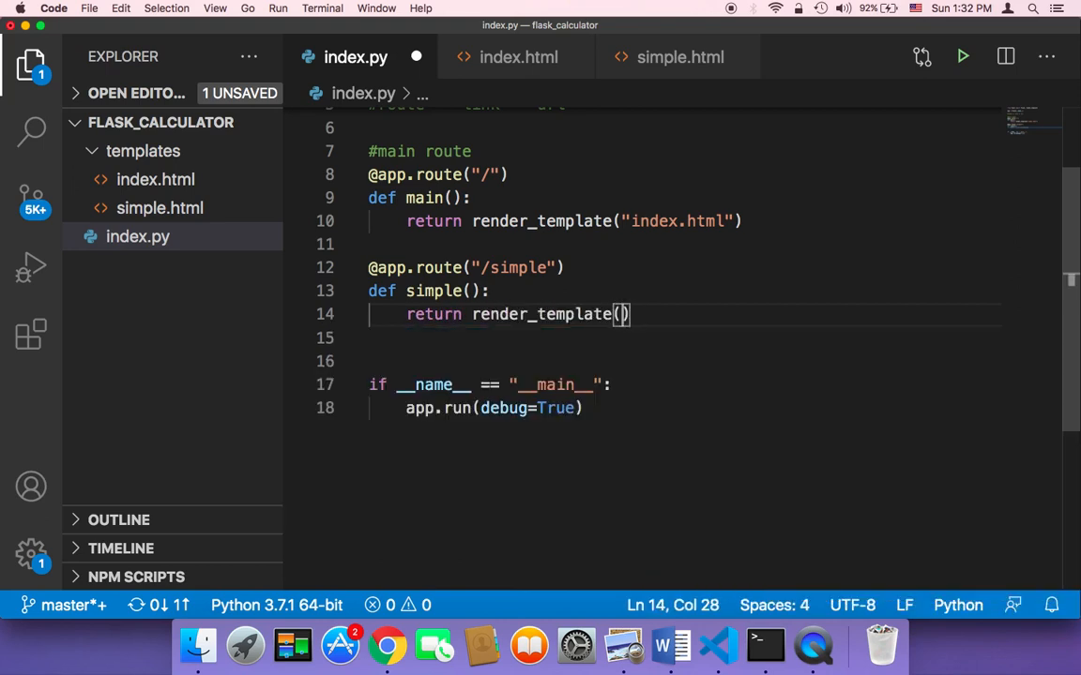
type("\"simp\"")
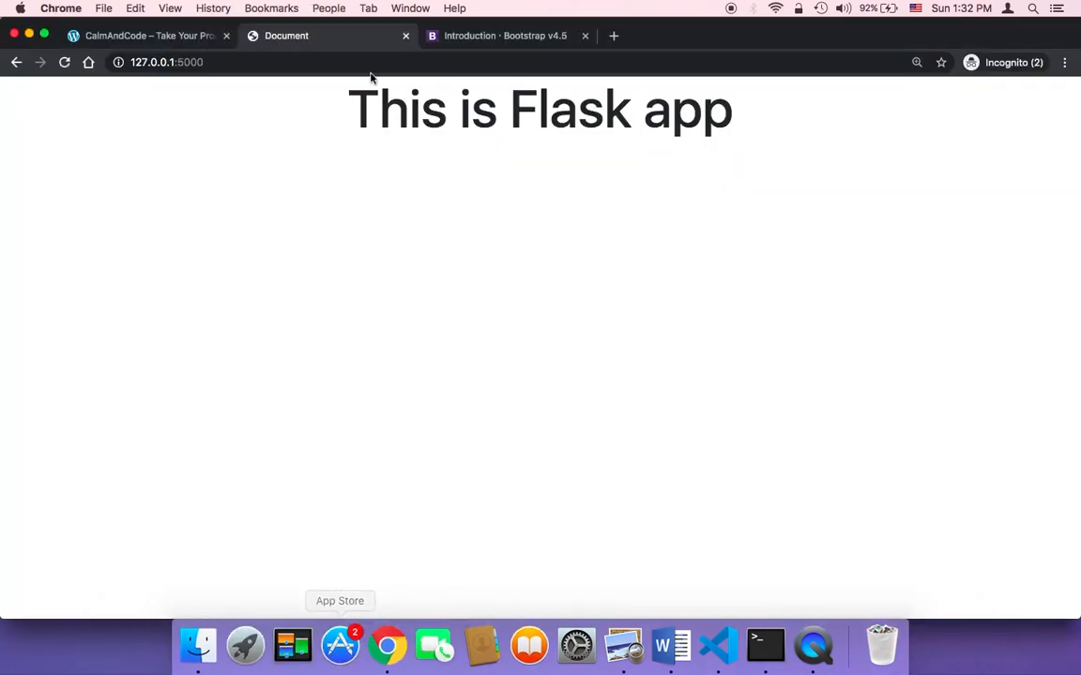
- Load 127.0.0.1:5000/simple showing 'This is Flask app', then return to simple.html in the editor
left_click(178, 62)
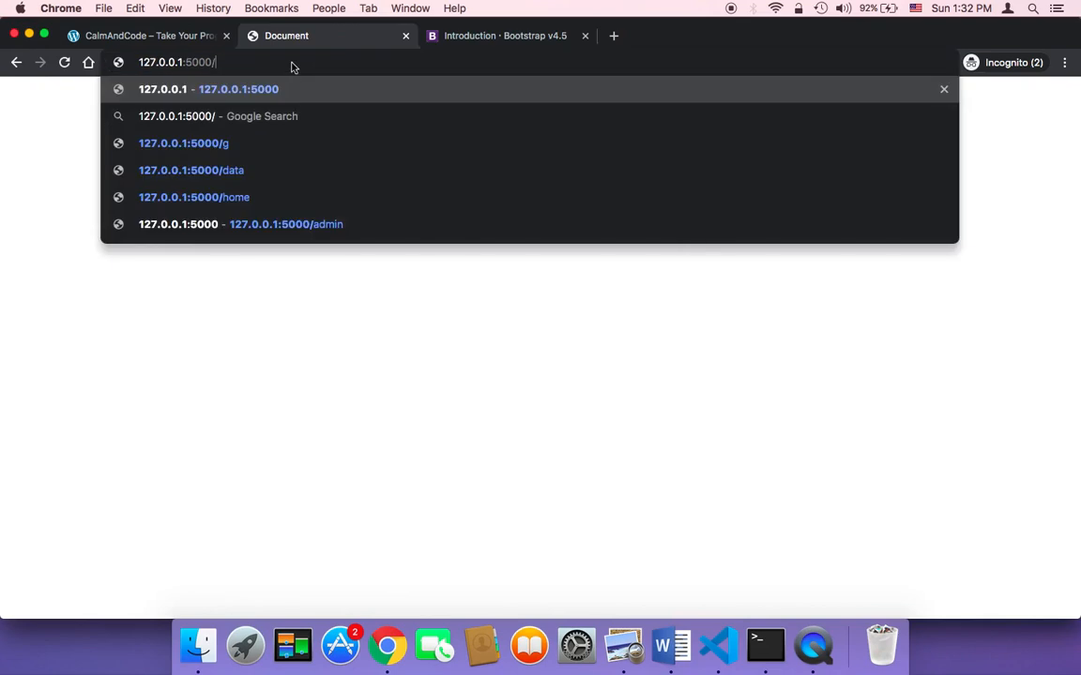
type("simple")
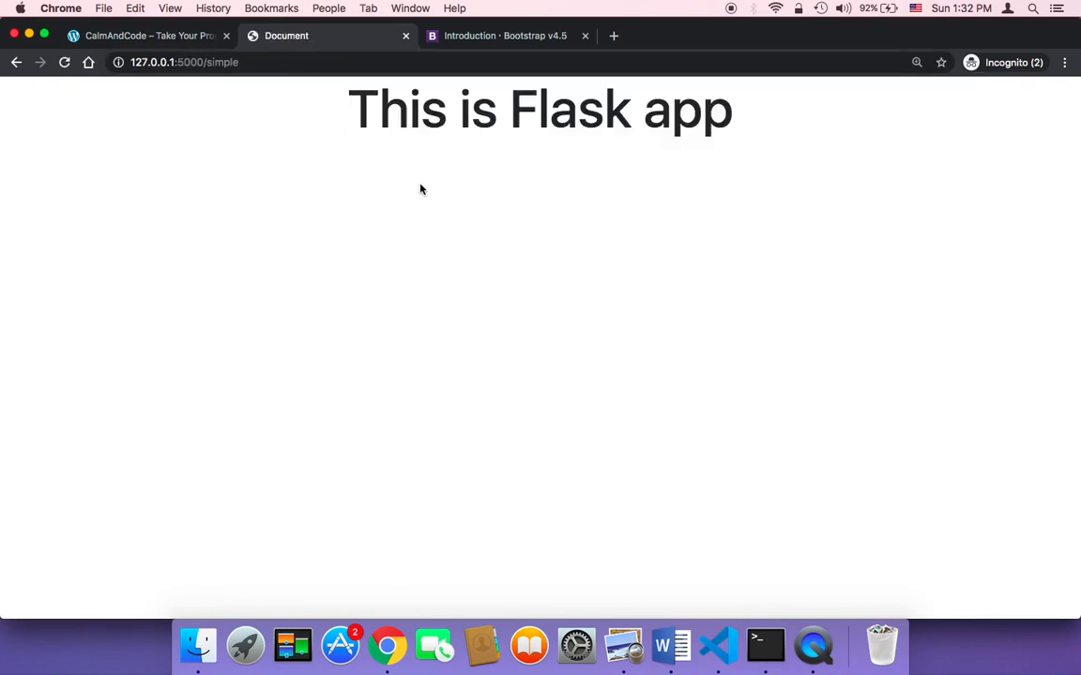
mouse_move(328, 132)
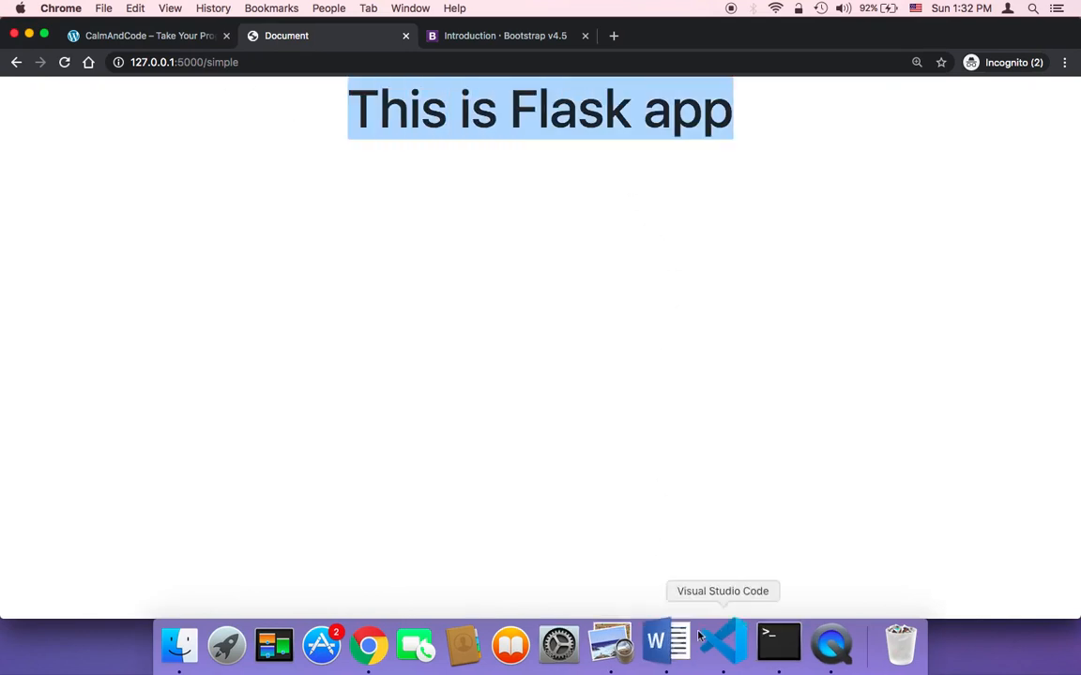
left_click(722, 646)
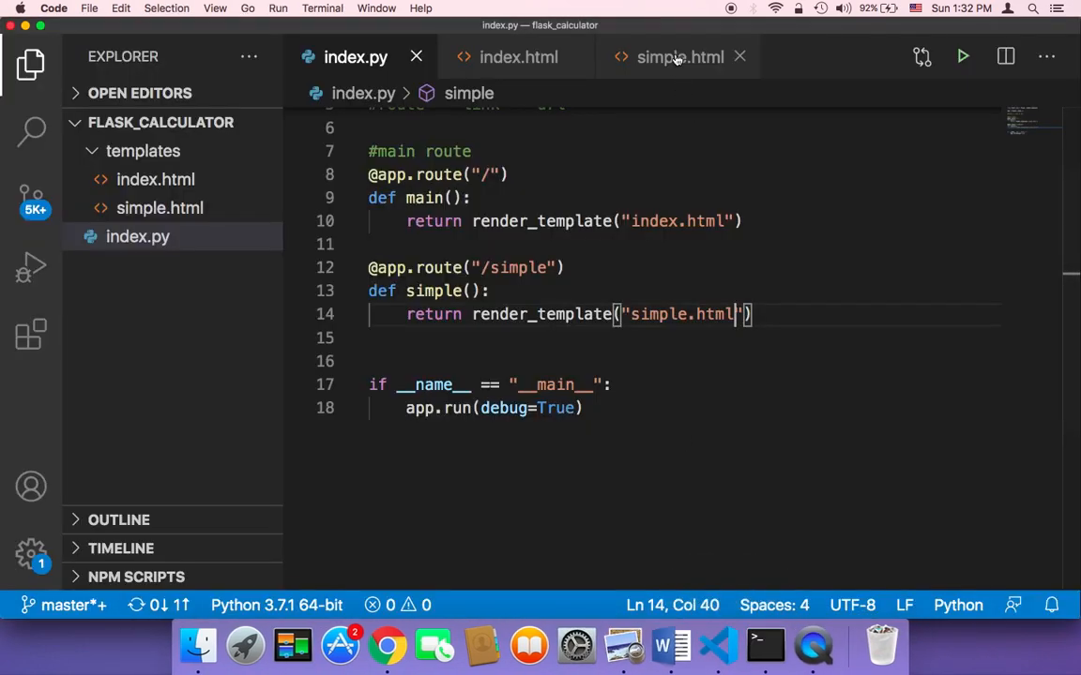
left_click(679, 56)
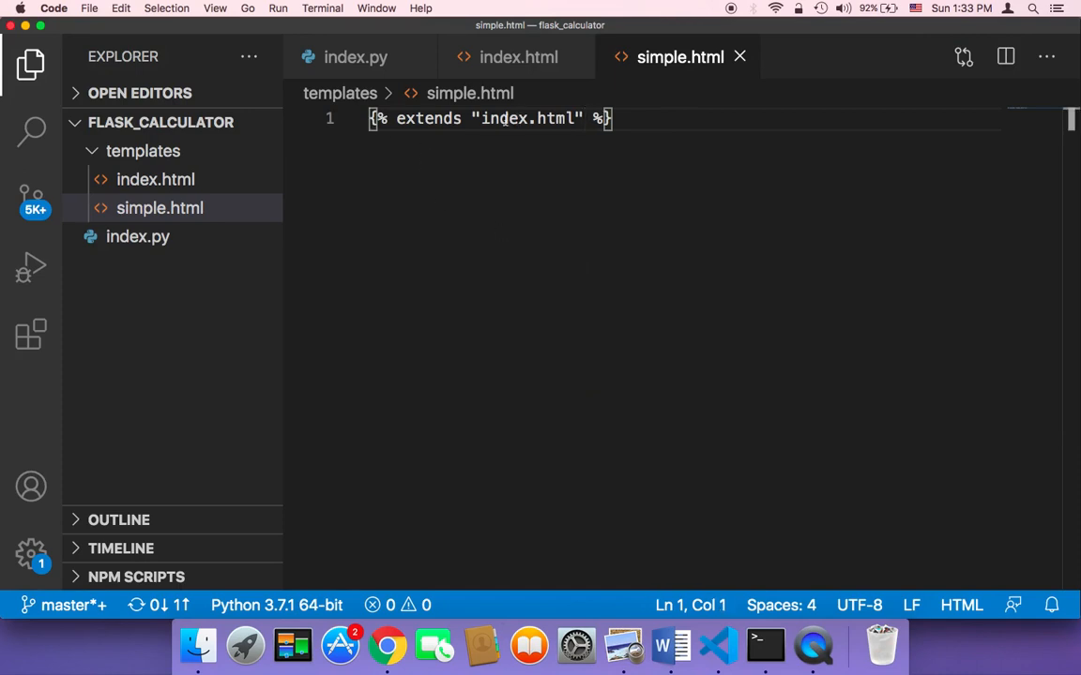
- Highlight the index name in the extends line and compare it against the index.html template
double_click(503, 119)
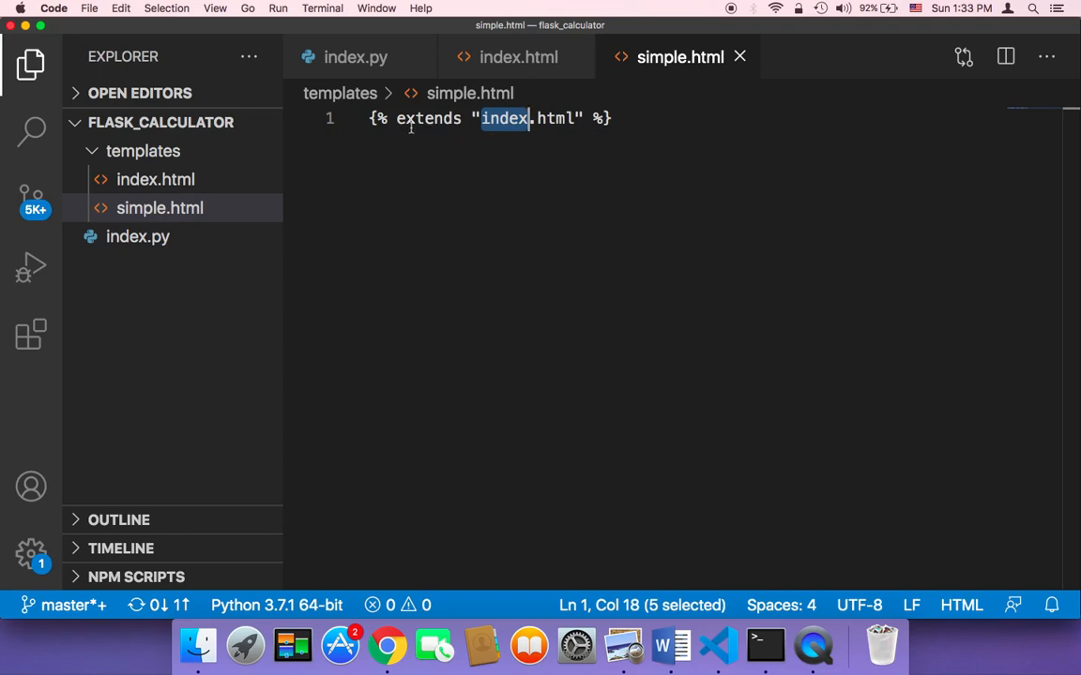
left_click(518, 56)
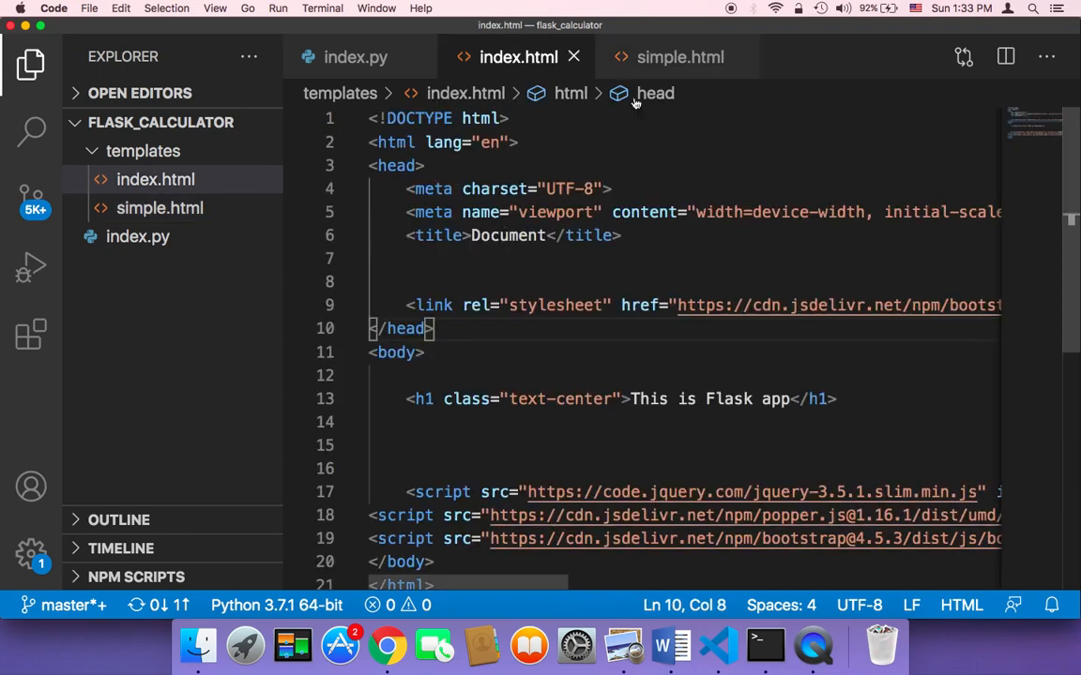
left_click(680, 56)
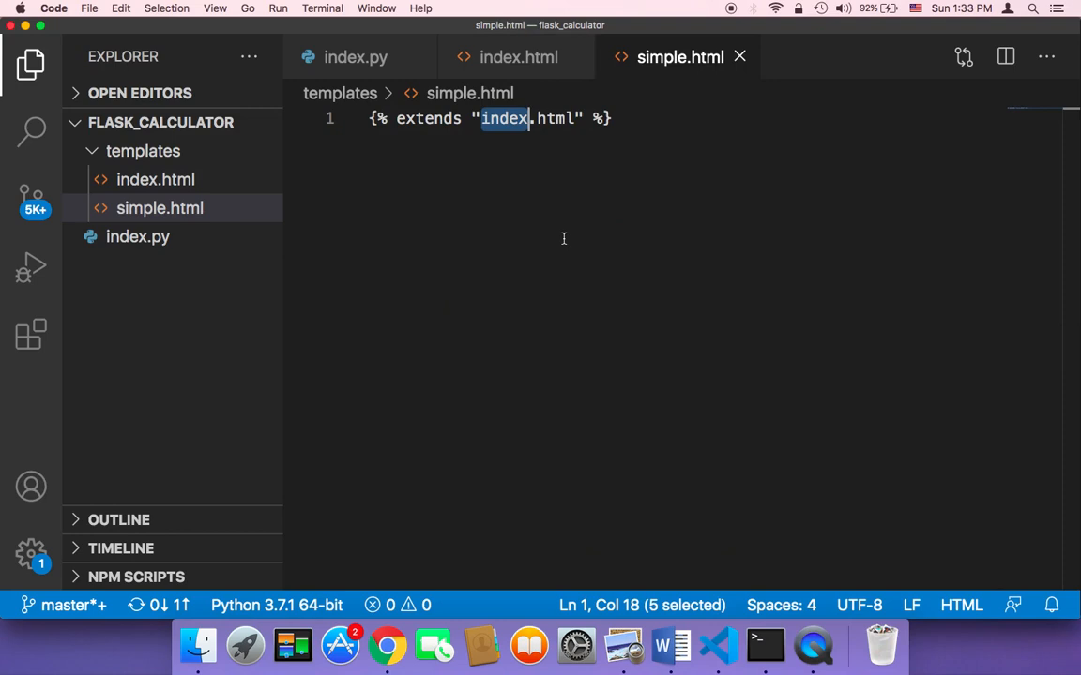
mouse_move(552, 214)
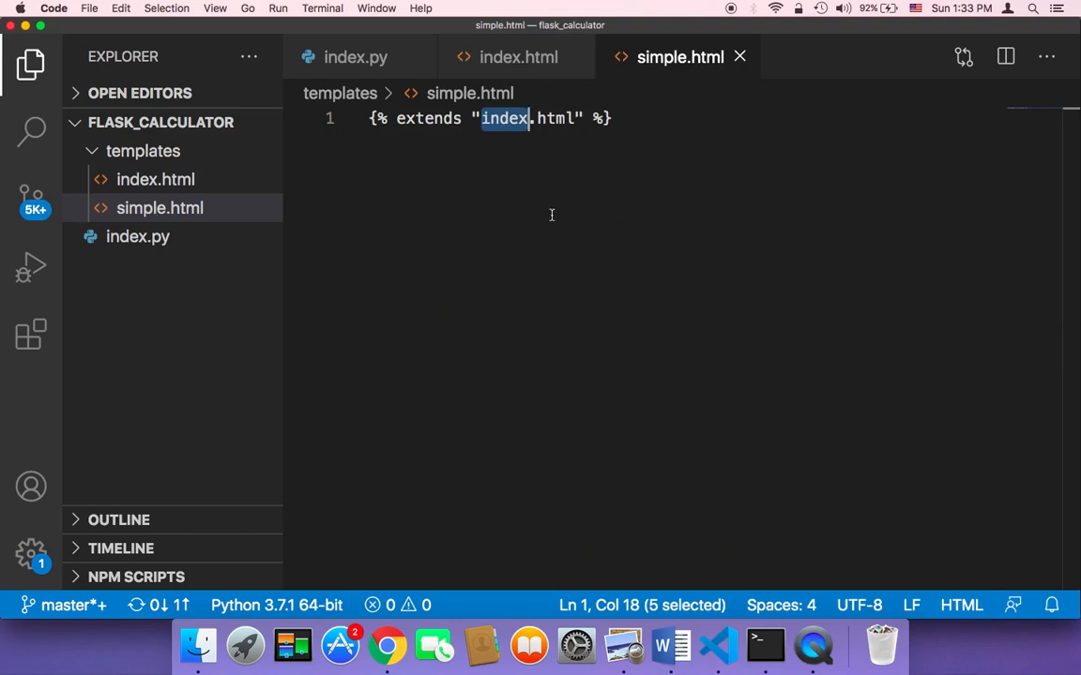
left_click(518, 57)
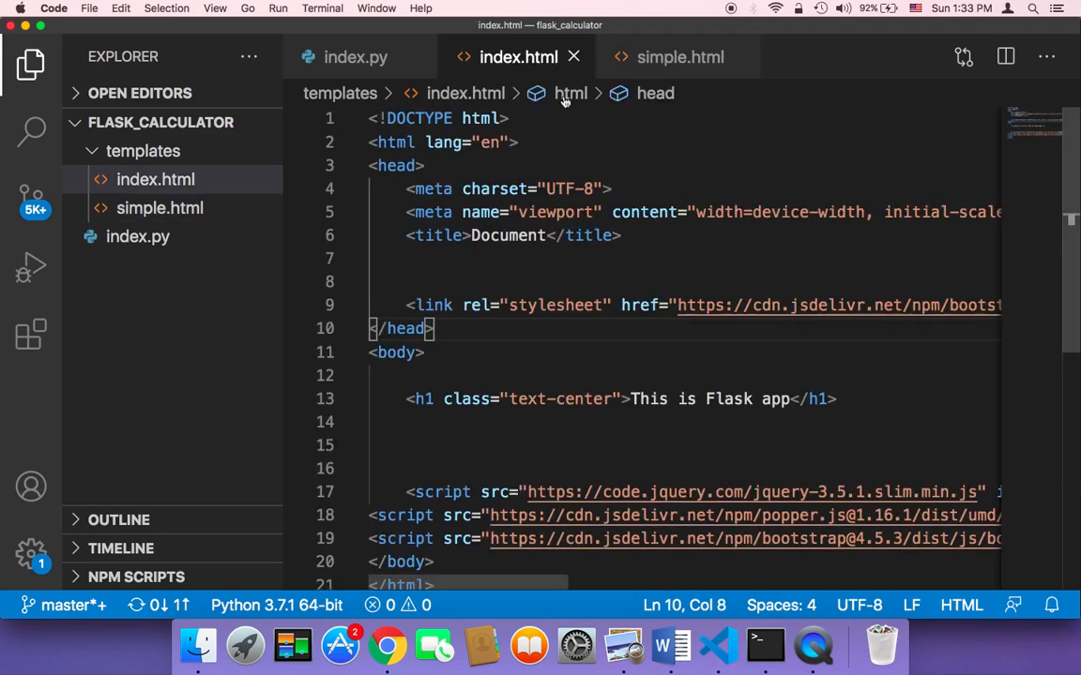
left_click(679, 57)
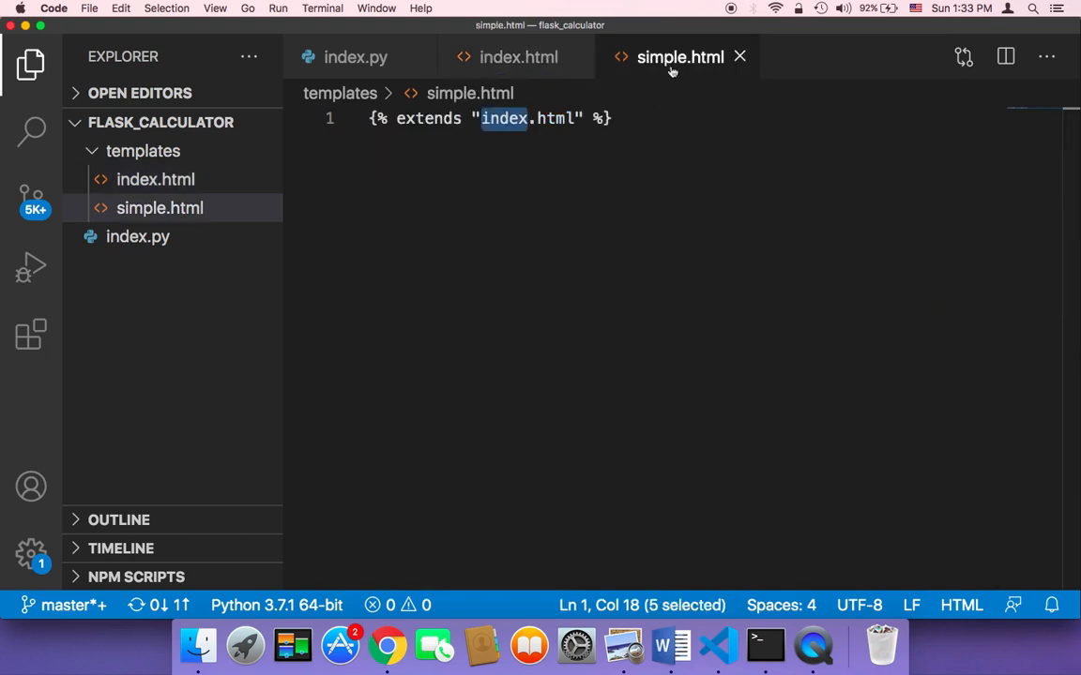
mouse_move(691, 71)
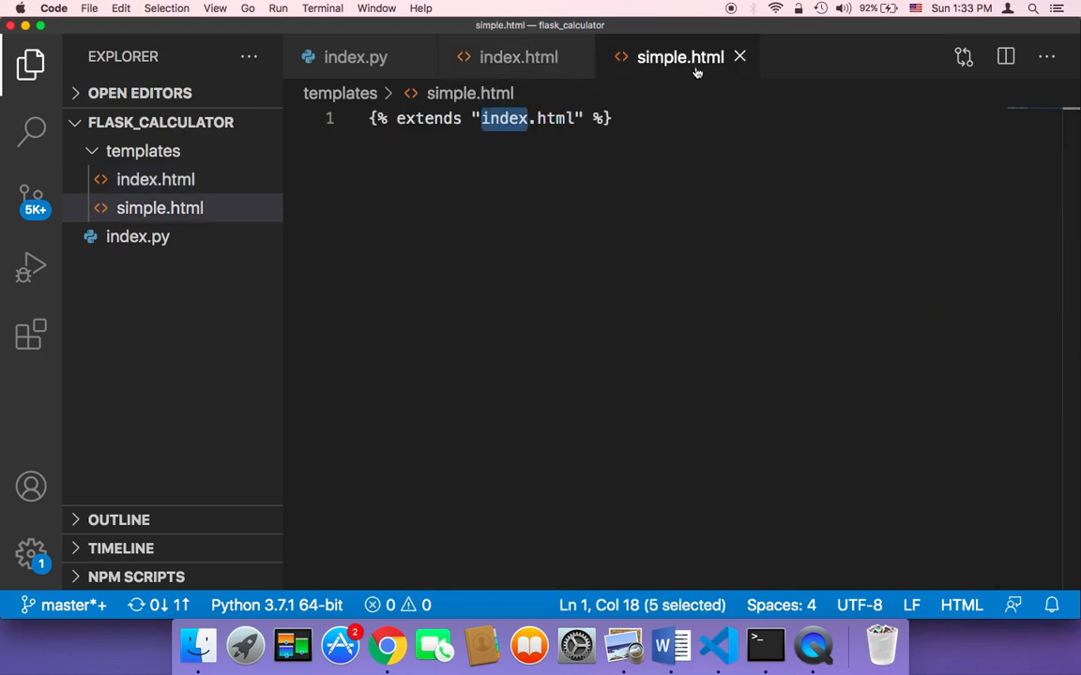
left_click(595, 118)
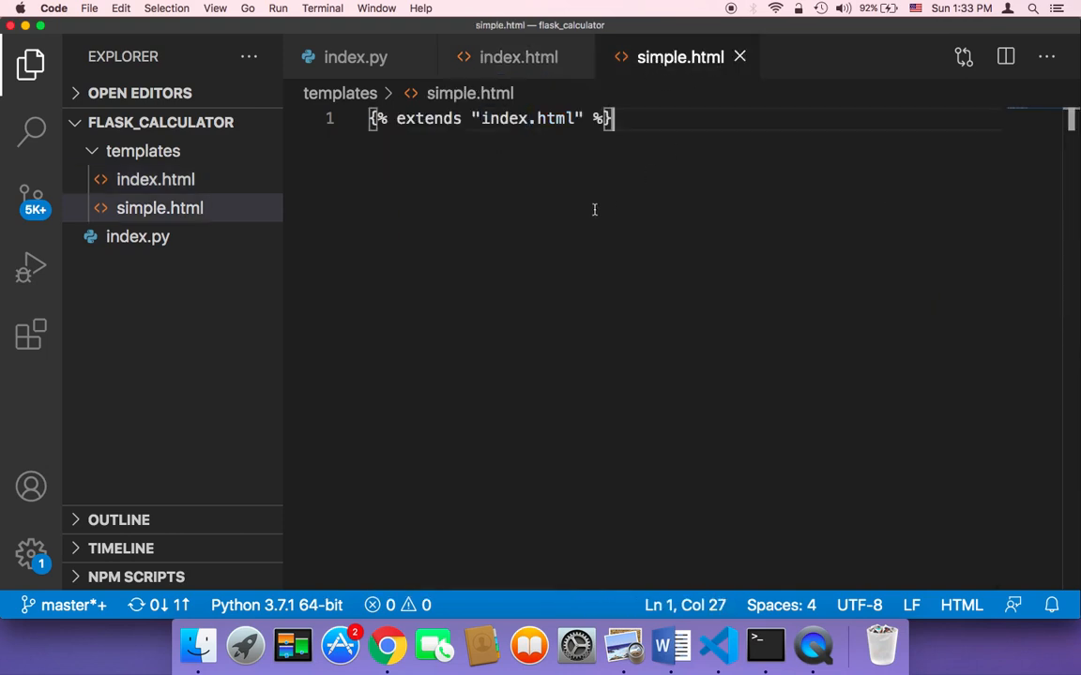
mouse_move(531, 246)
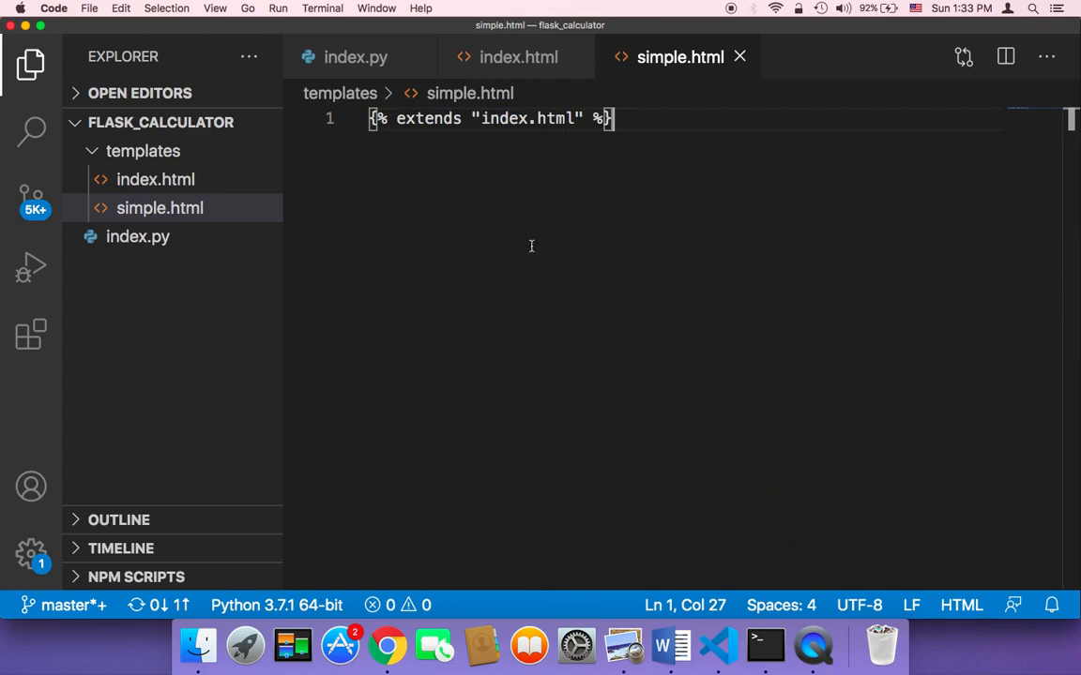
mouse_move(434, 160)
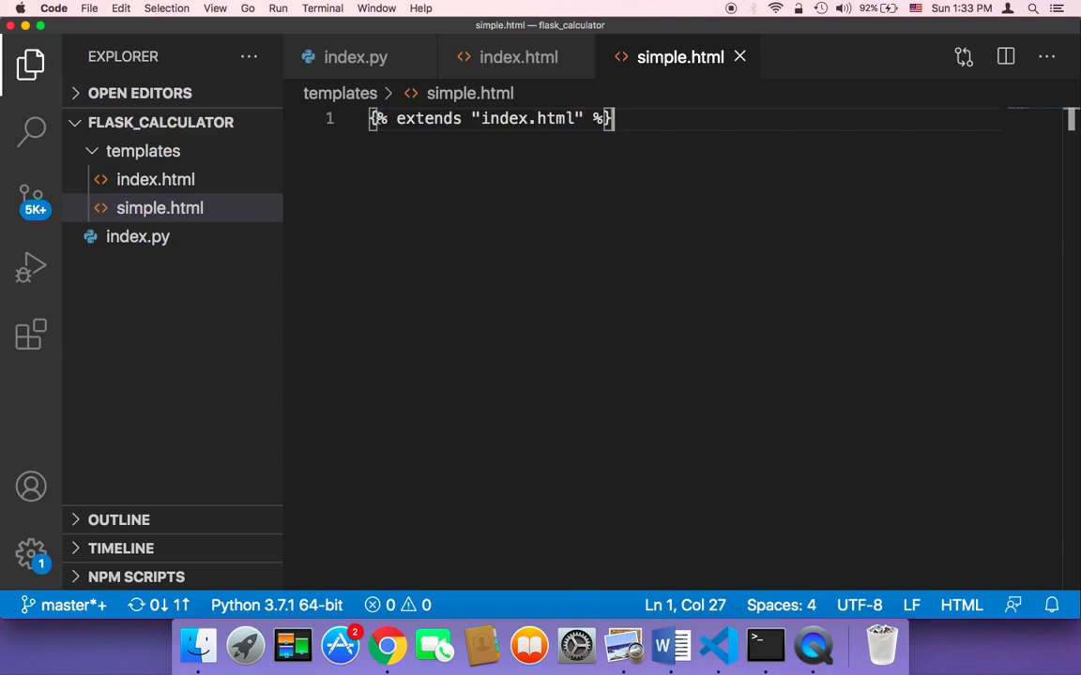
- Highlight extends and the quoted "index.html", check index.html again, then bring up the /simple page in Chrome
double_click(428, 119)
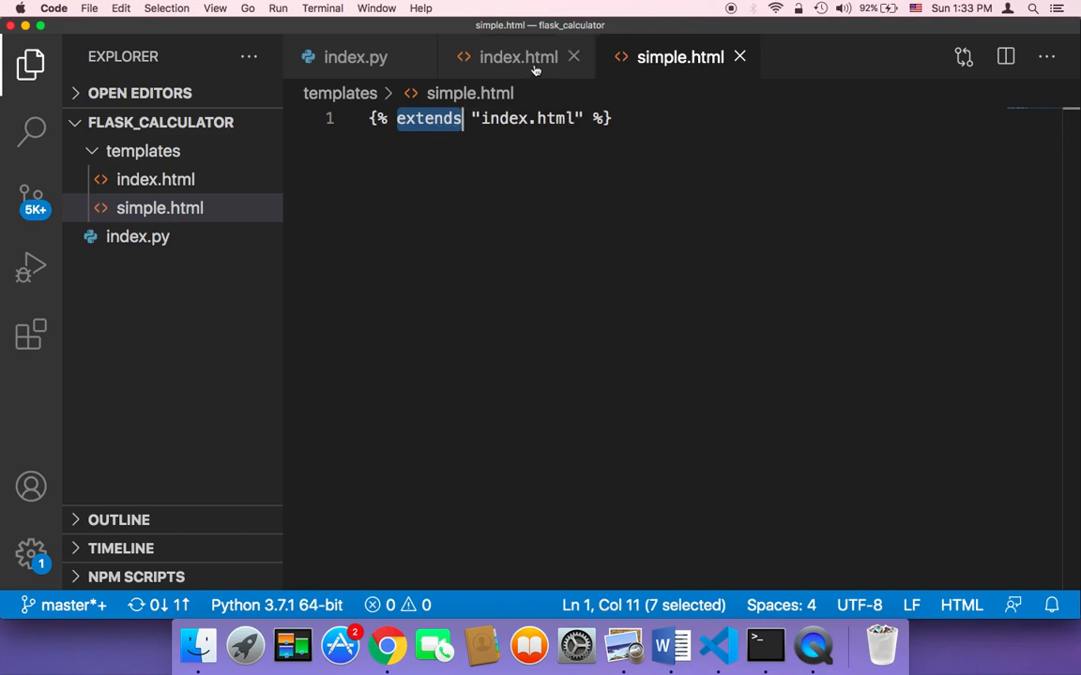
left_click(518, 56)
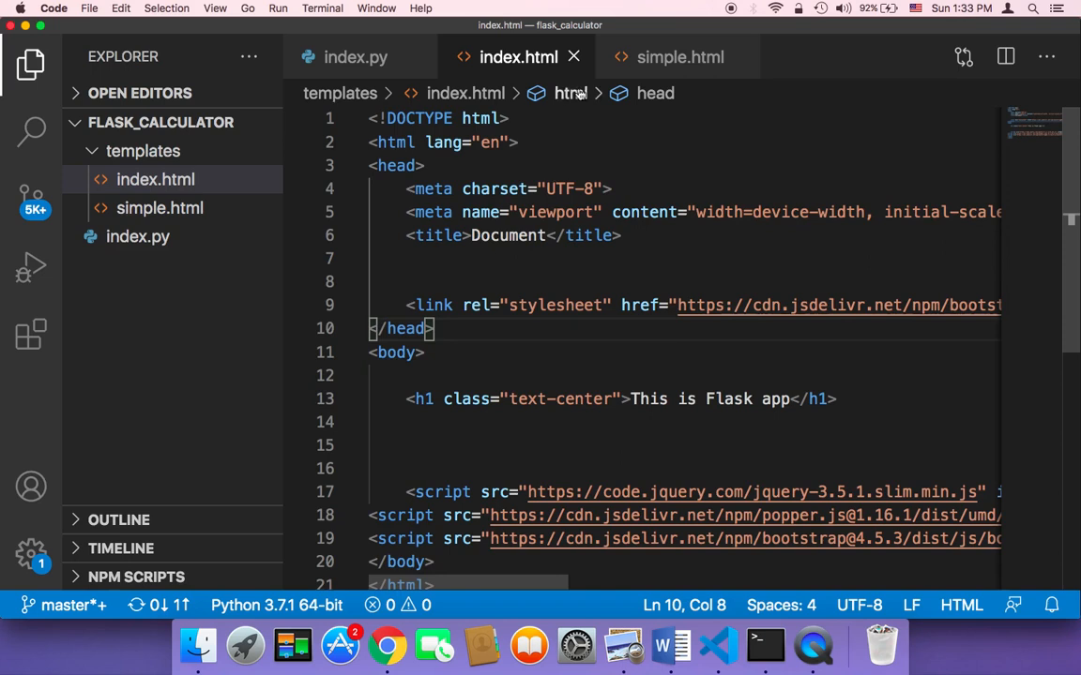
left_click(679, 56)
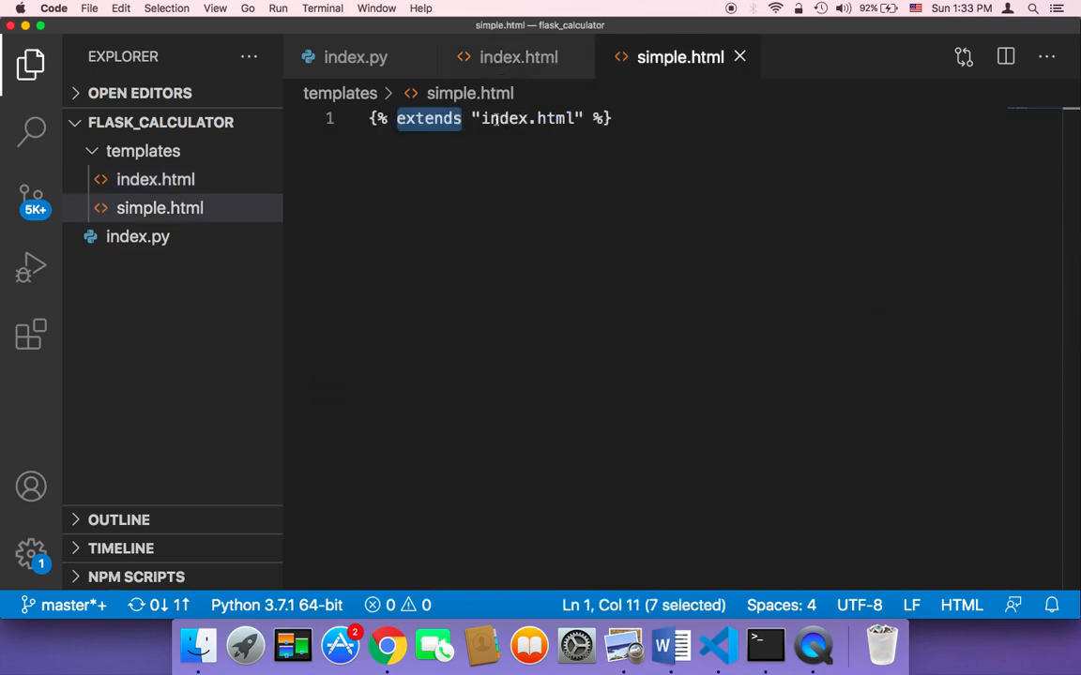
double_click(505, 118)
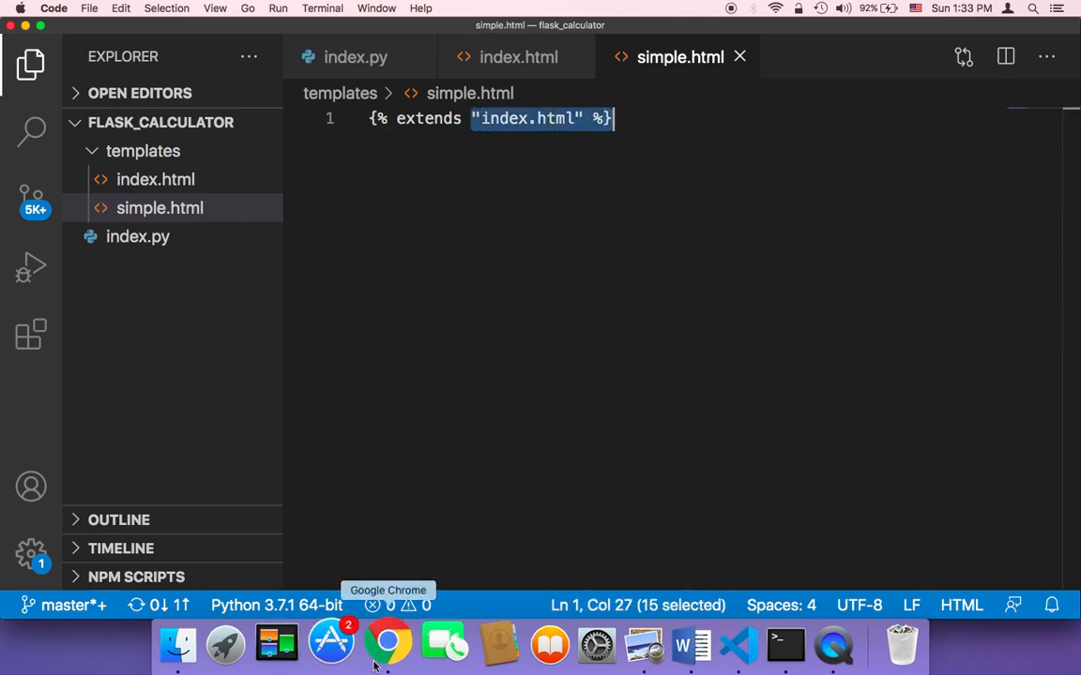
left_click(386, 643)
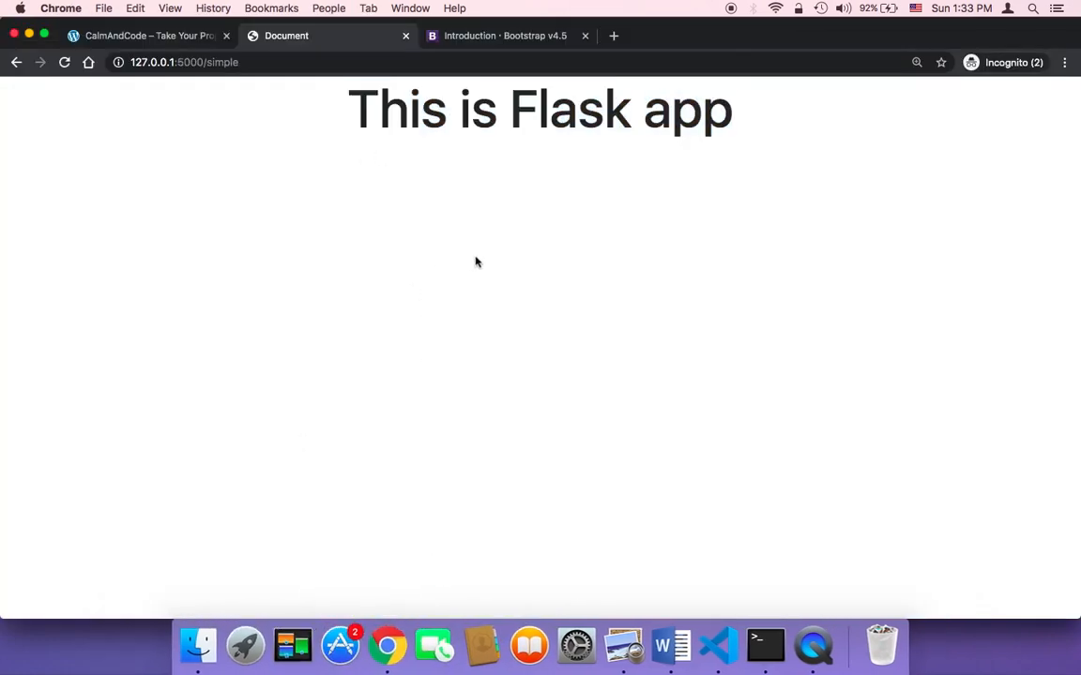